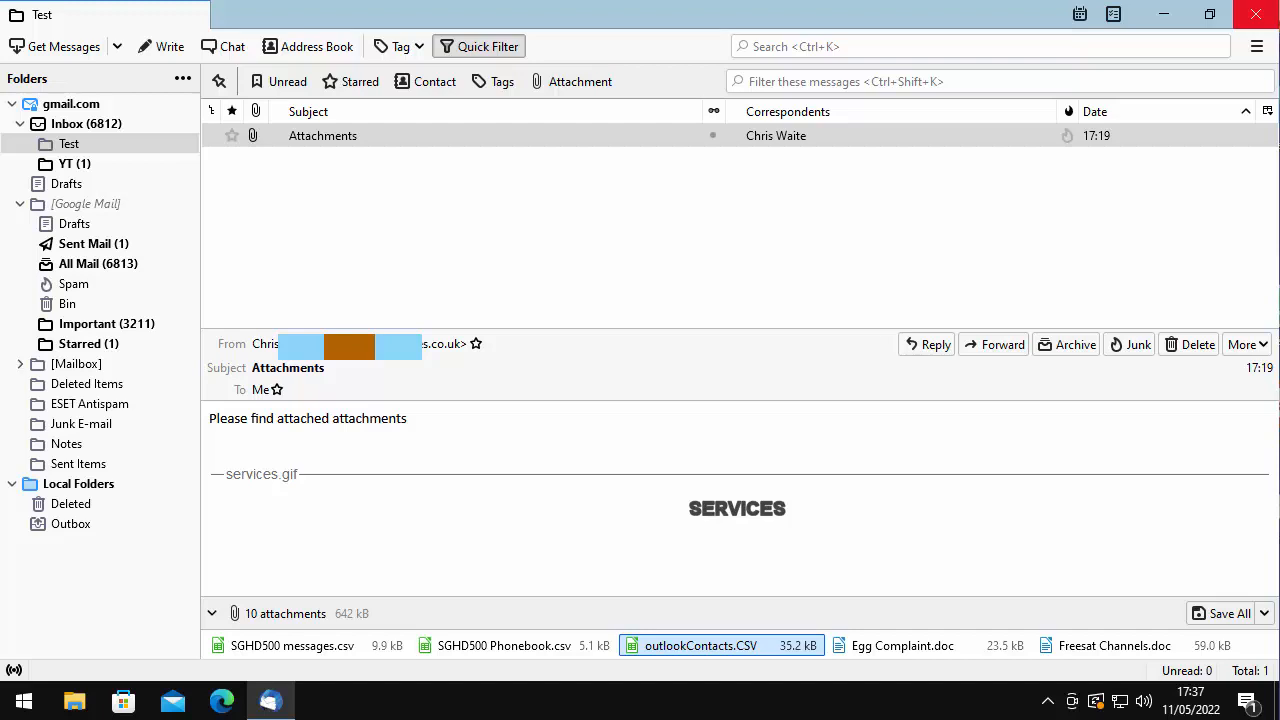
Dismiss the version details window to return to the mail view
click(1256, 46)
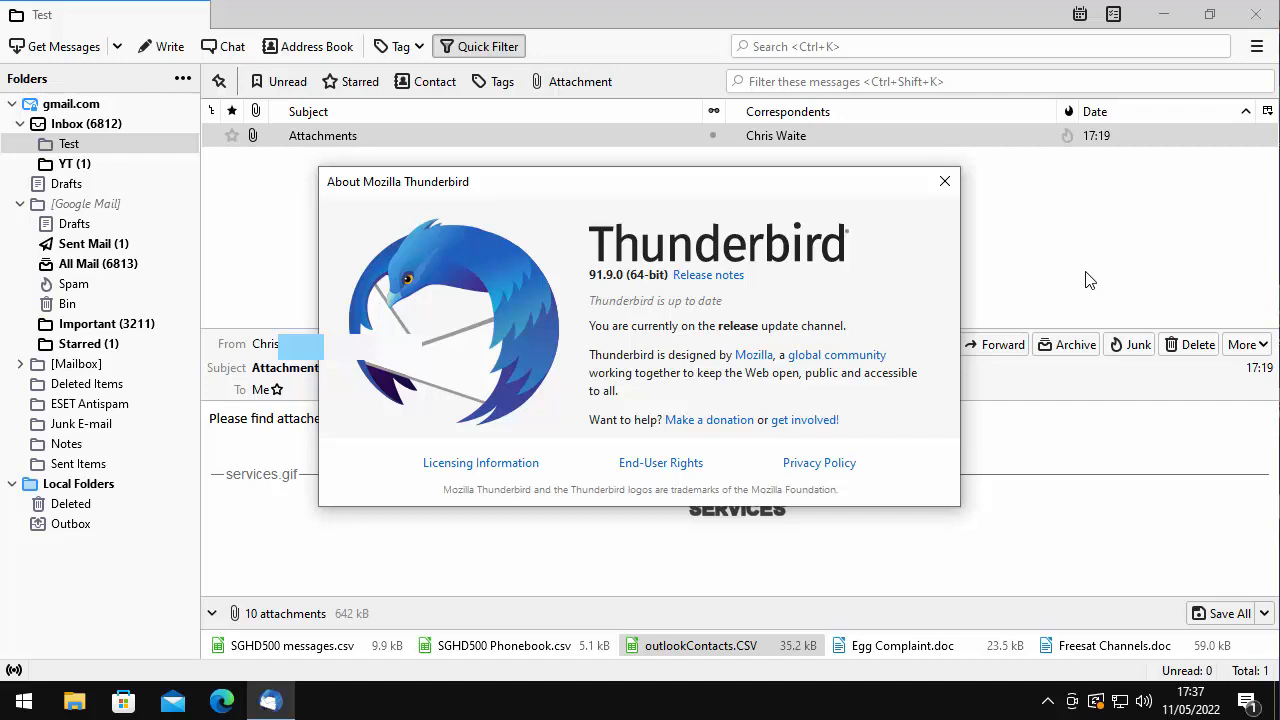
click(944, 180)
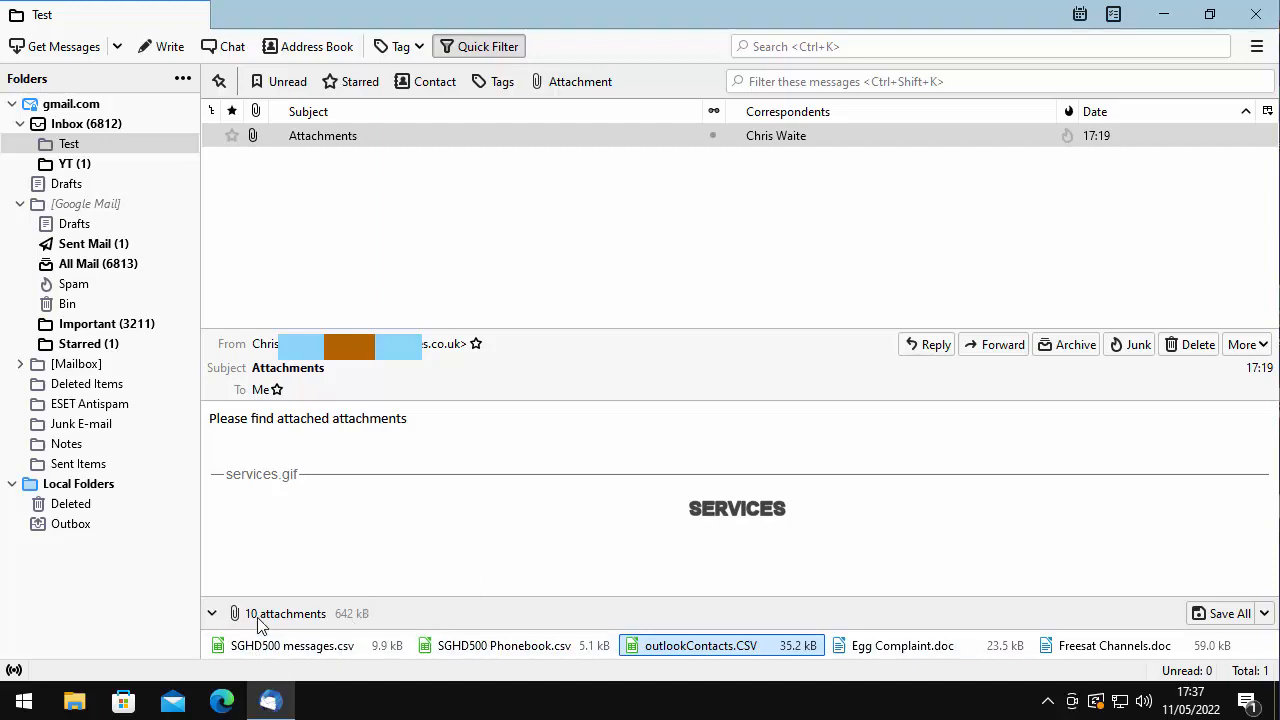
mouse_move(404, 684)
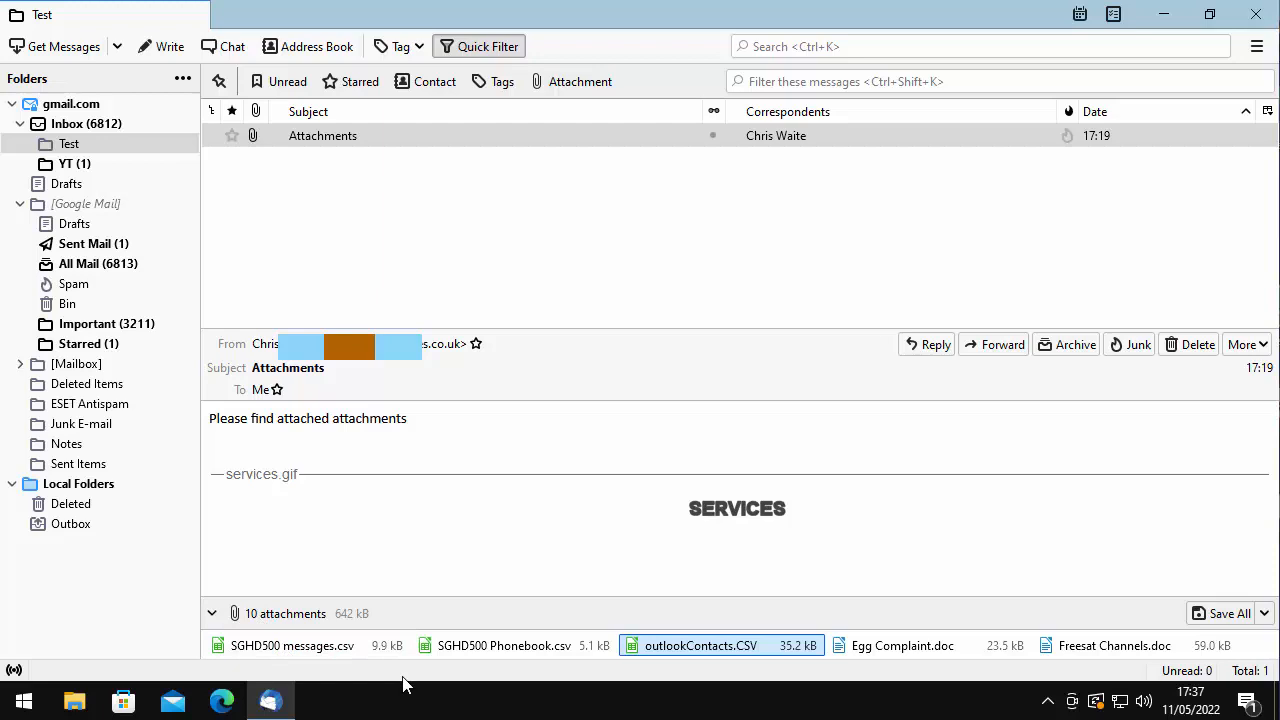
mouse_move(540, 670)
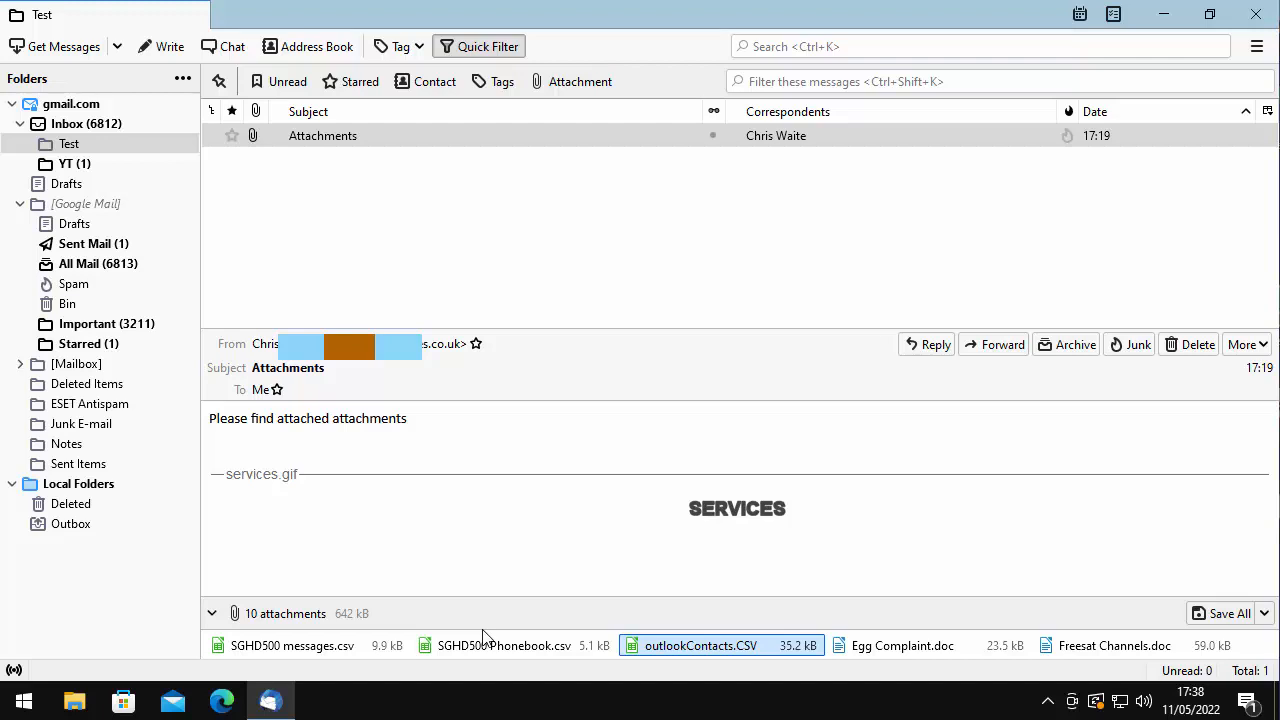
mouse_move(1196, 132)
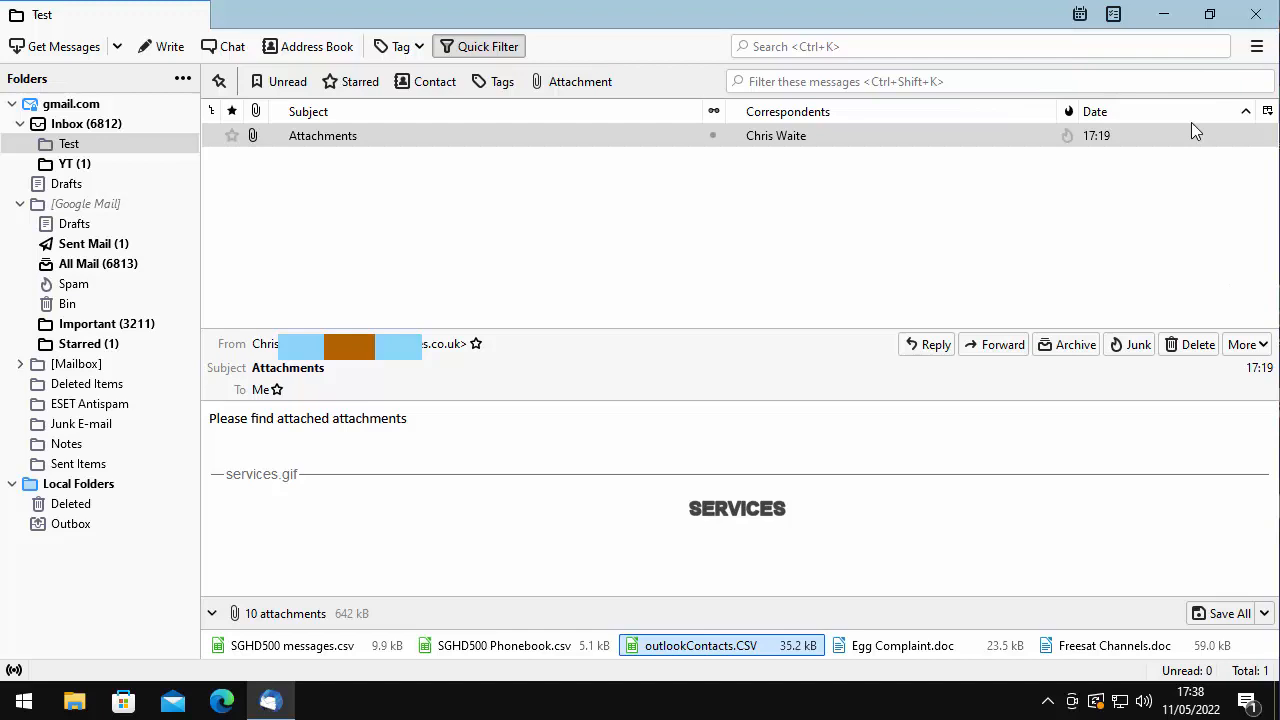
mouse_move(720, 604)
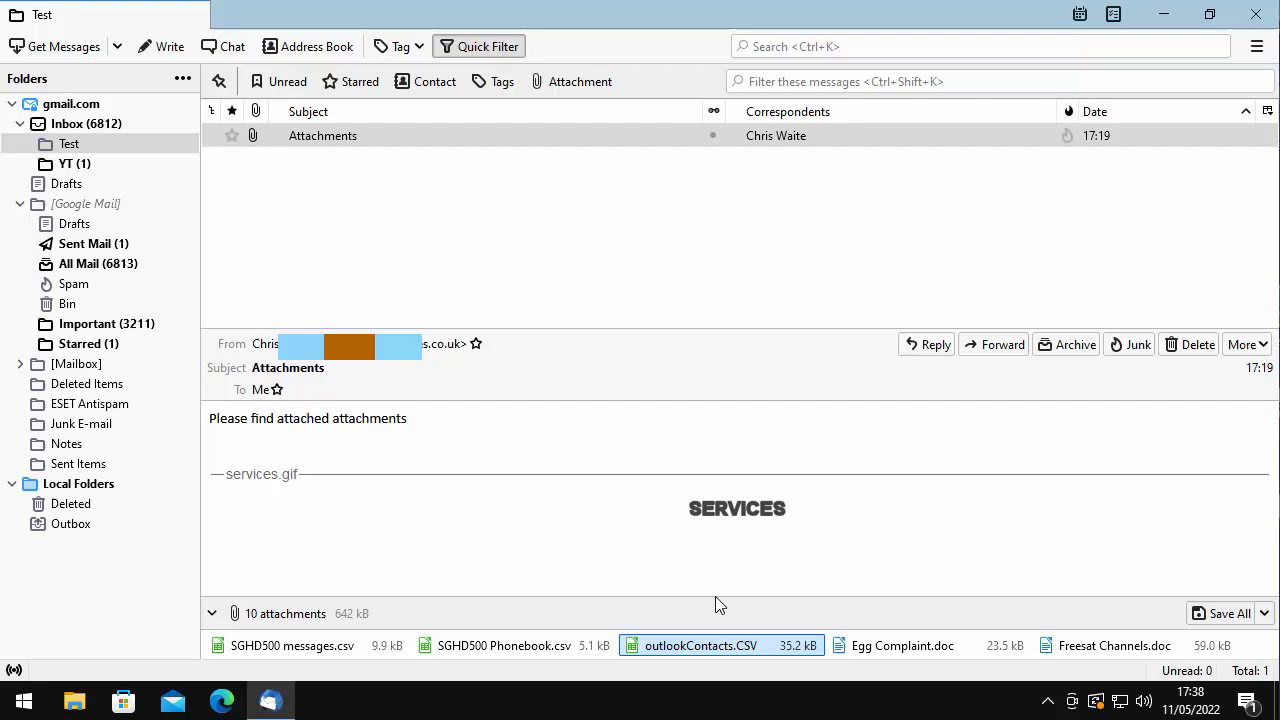
mouse_move(662, 612)
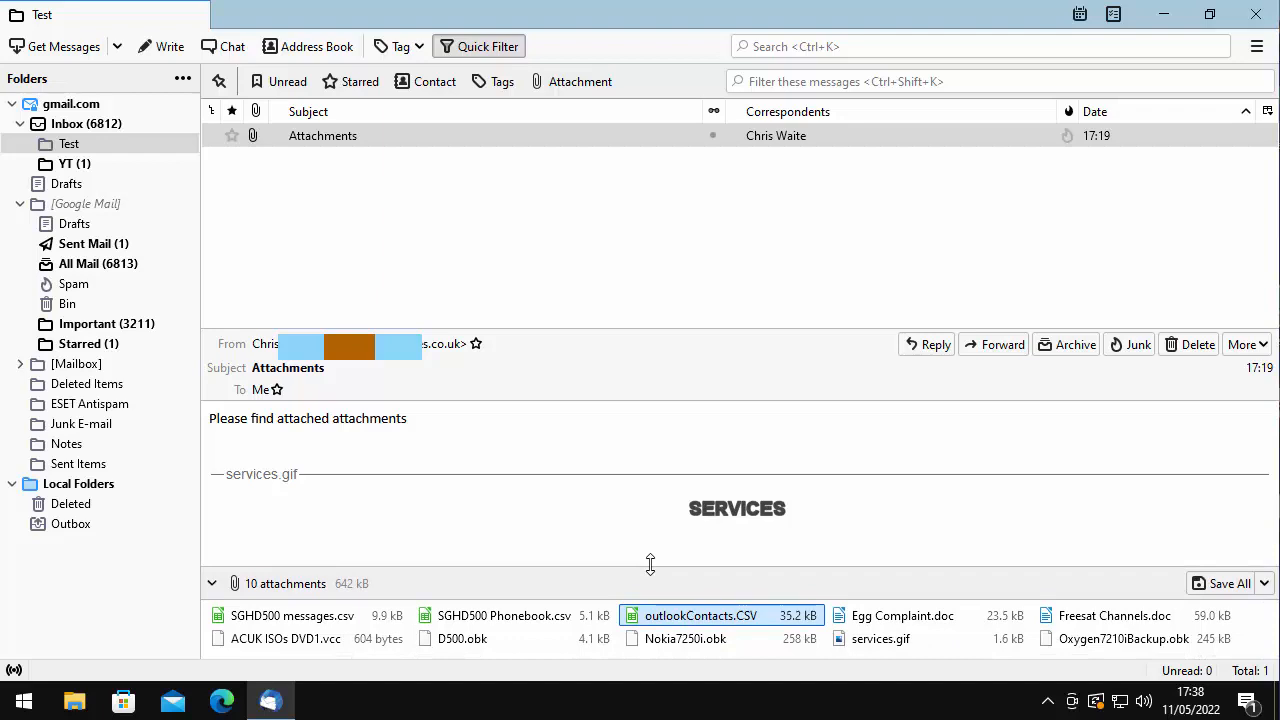
mouse_move(648, 566)
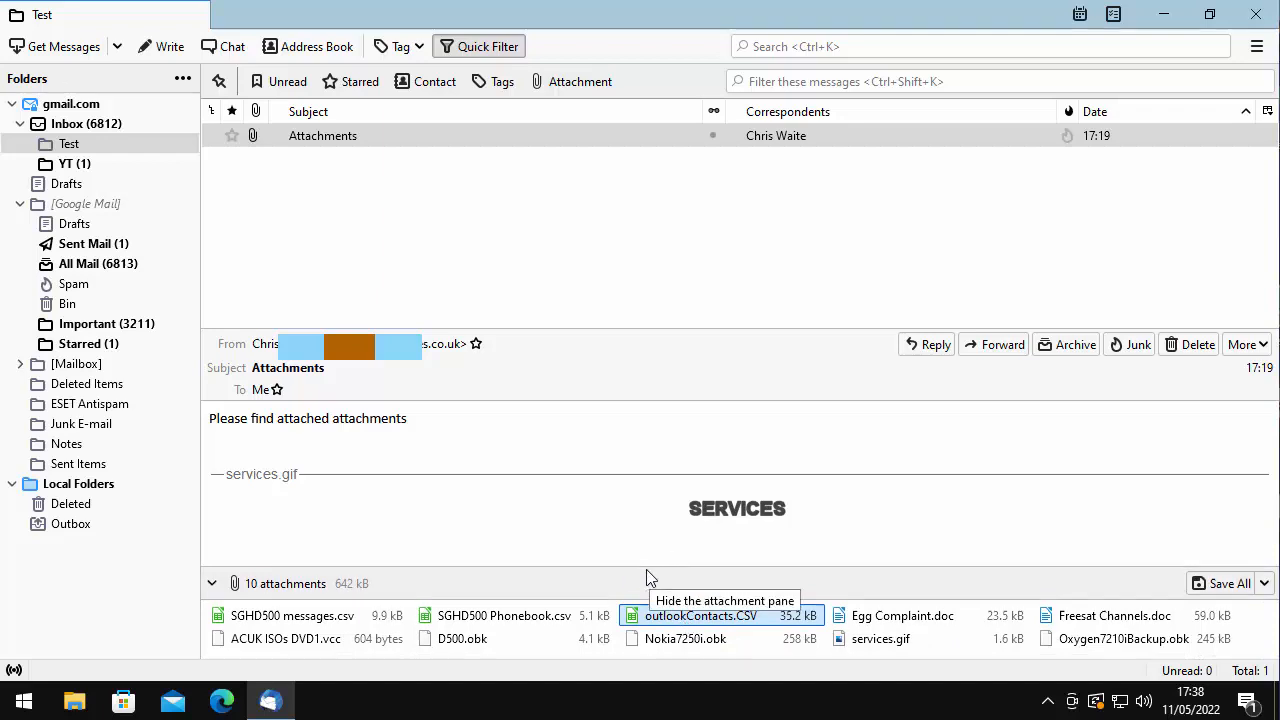
Collapse the expanded attachment list of the previewed Attachments message
click(212, 584)
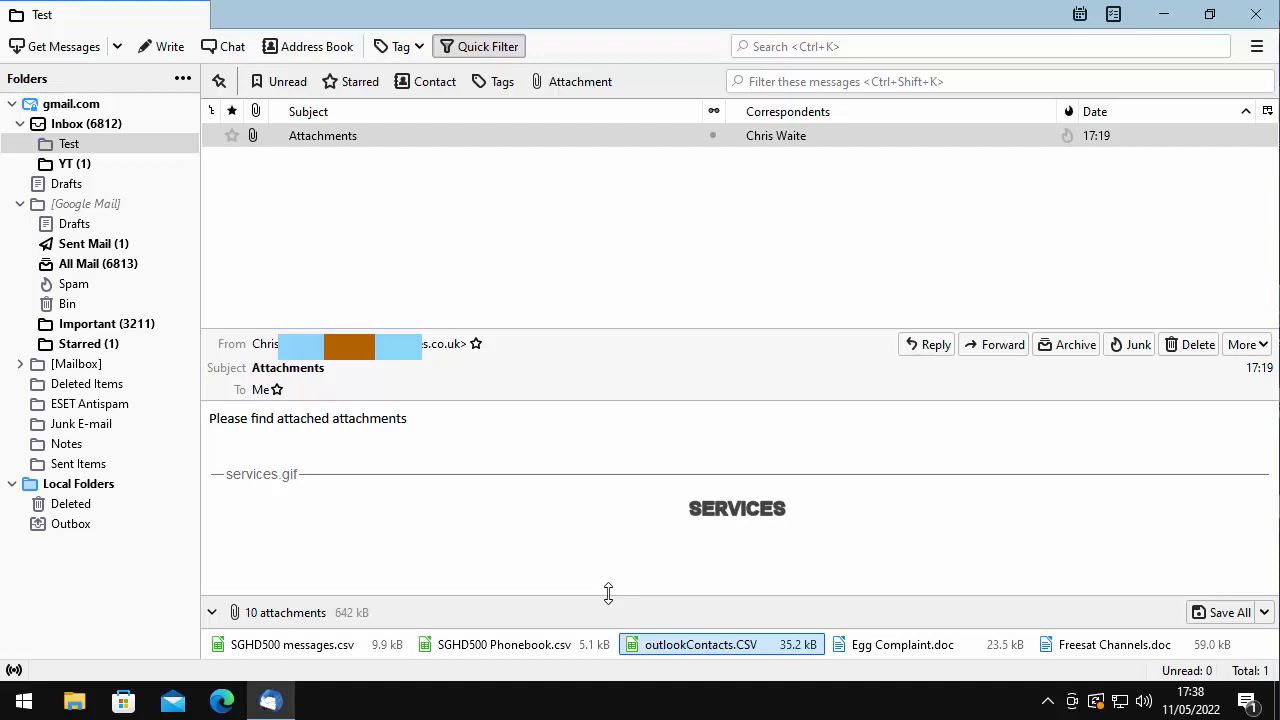
mouse_move(692, 546)
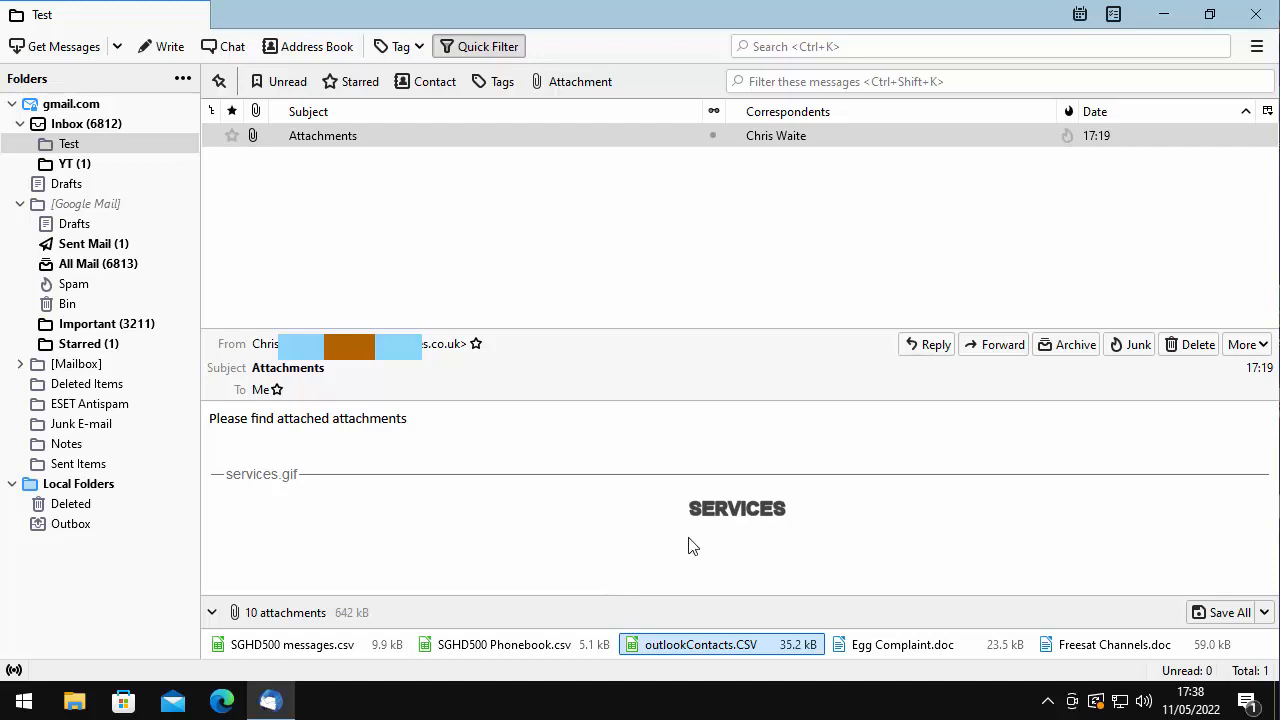
mouse_move(892, 700)
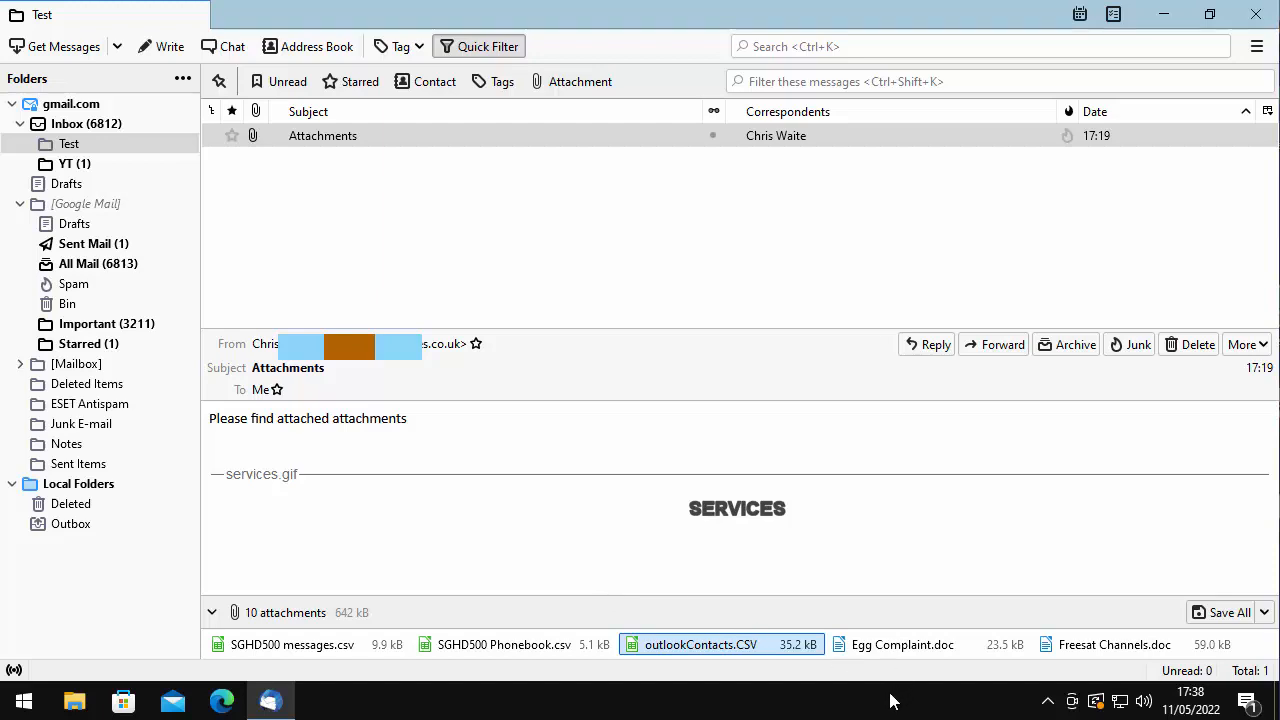
mouse_move(380, 612)
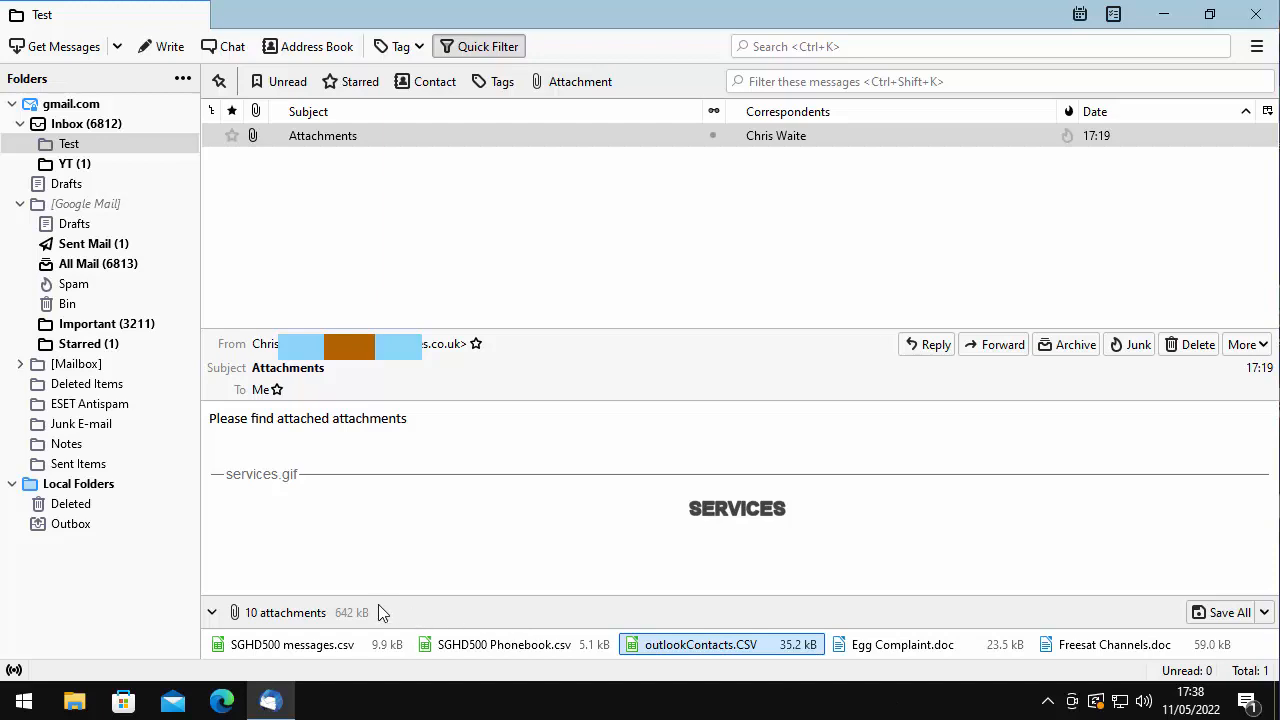
mouse_move(320, 604)
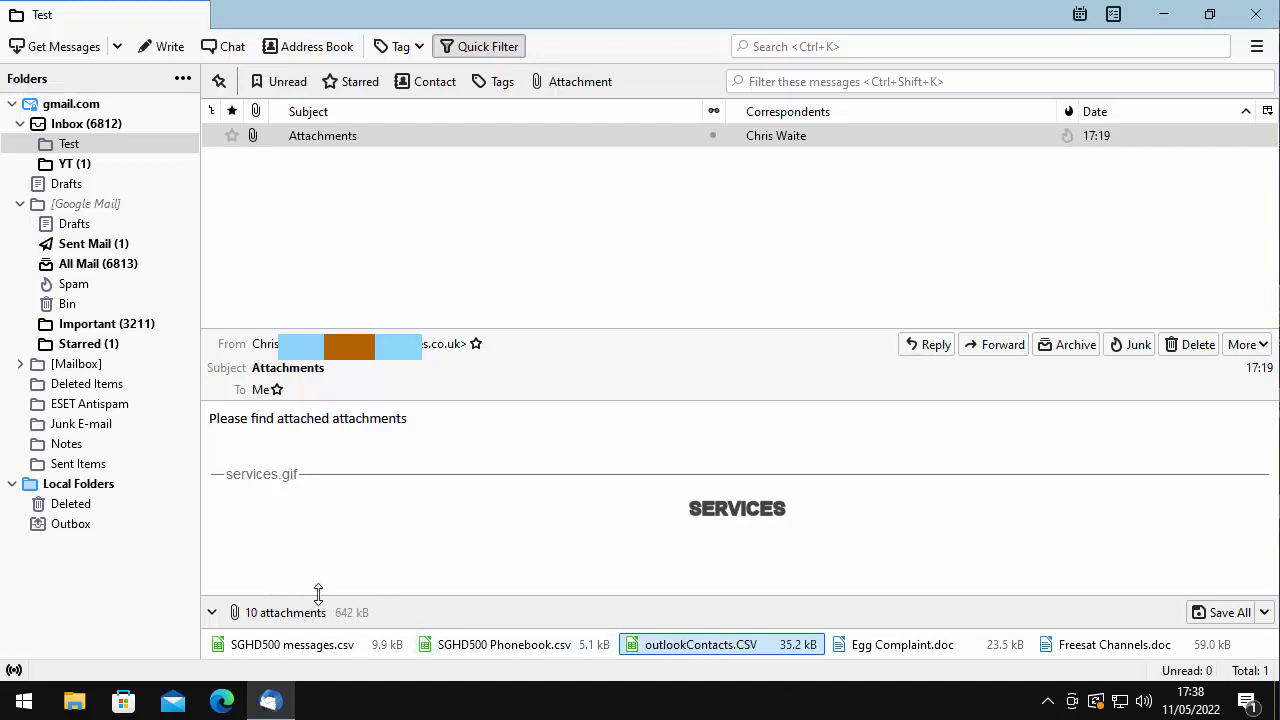
mouse_move(392, 592)
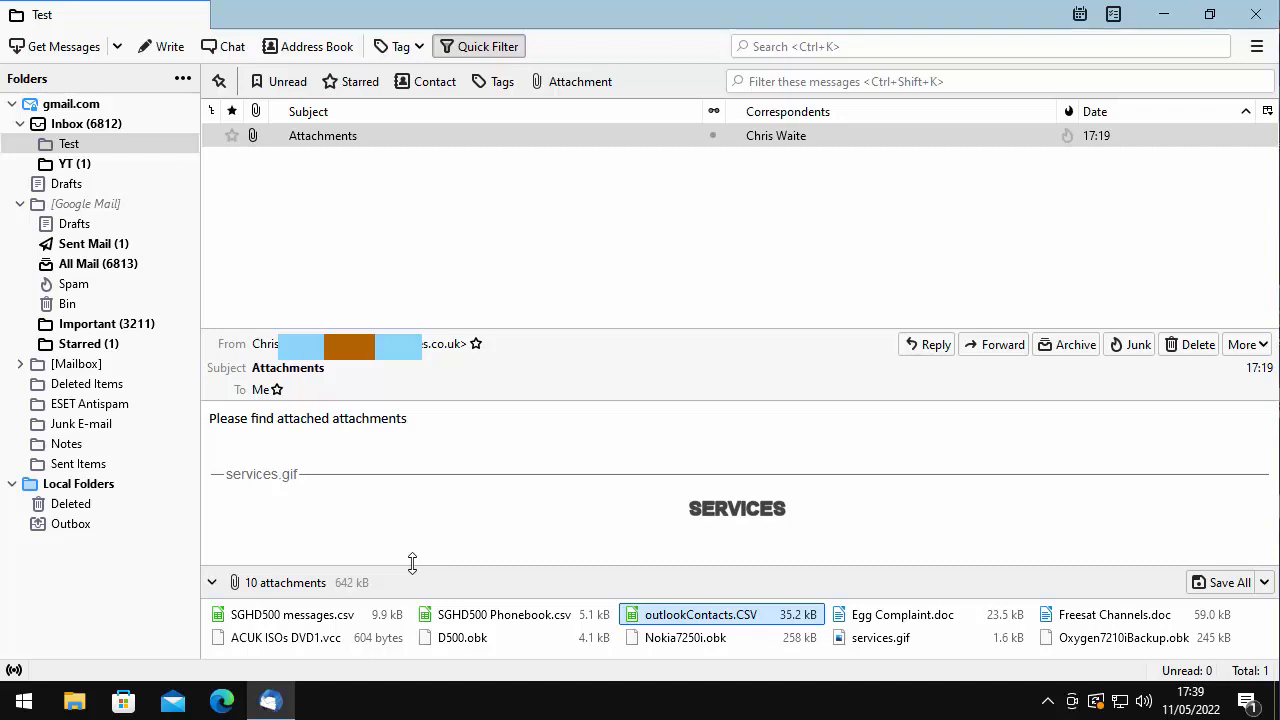
mouse_move(428, 548)
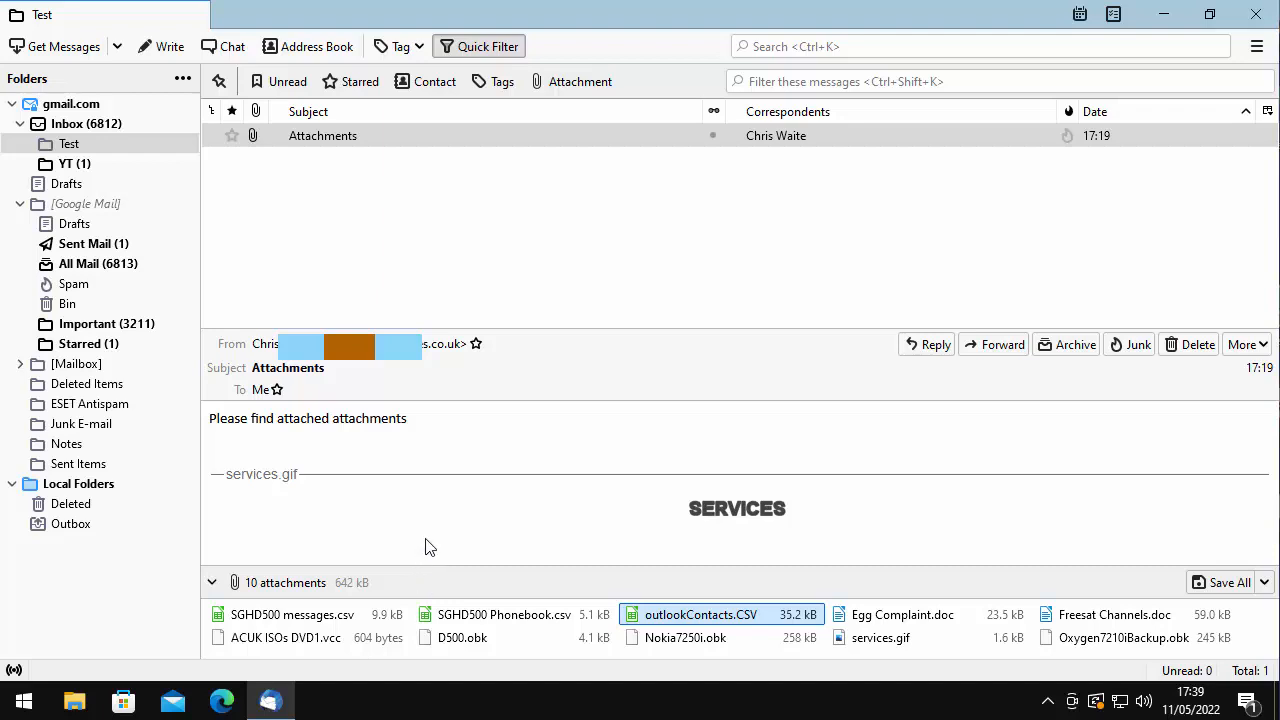
mouse_move(436, 556)
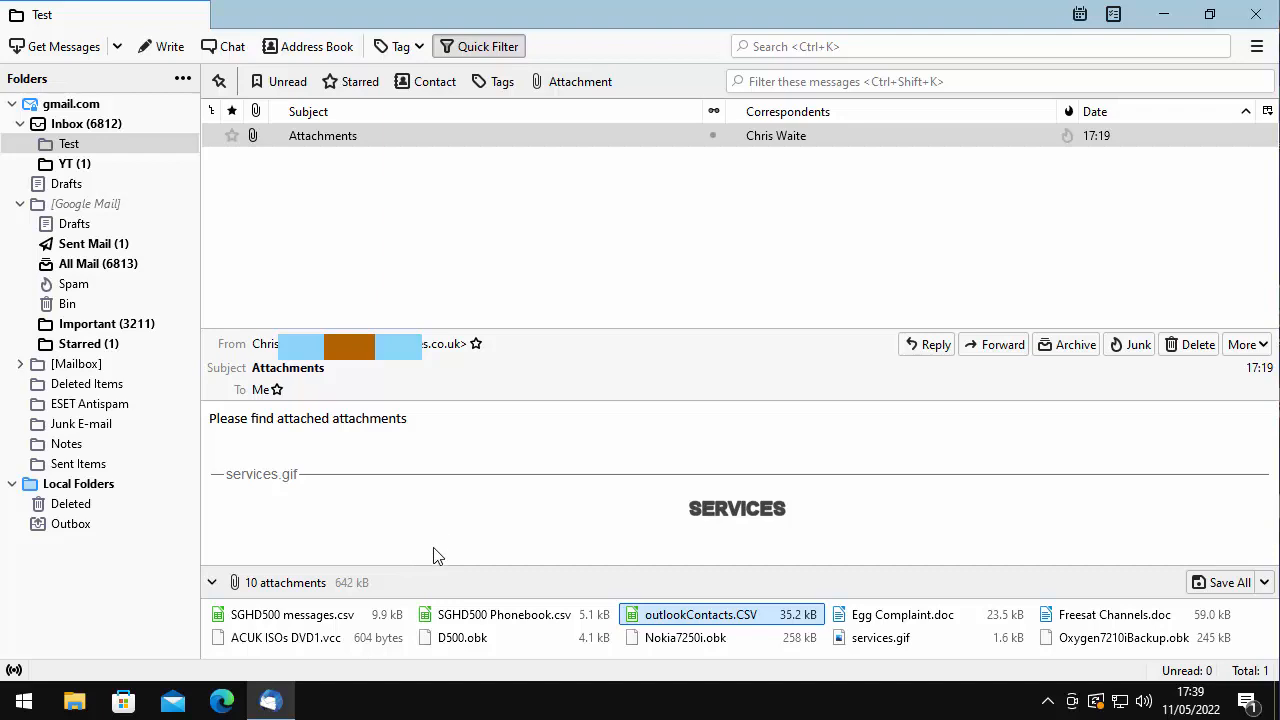
mouse_move(434, 562)
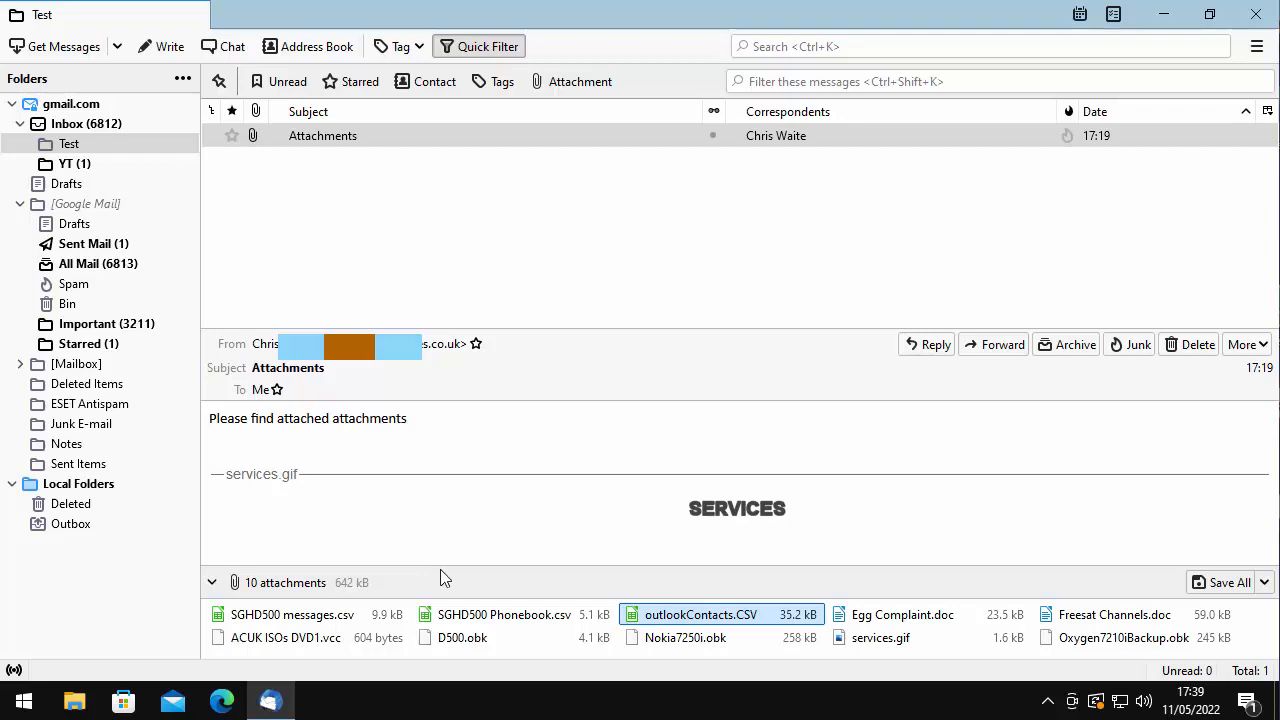
mouse_move(440, 562)
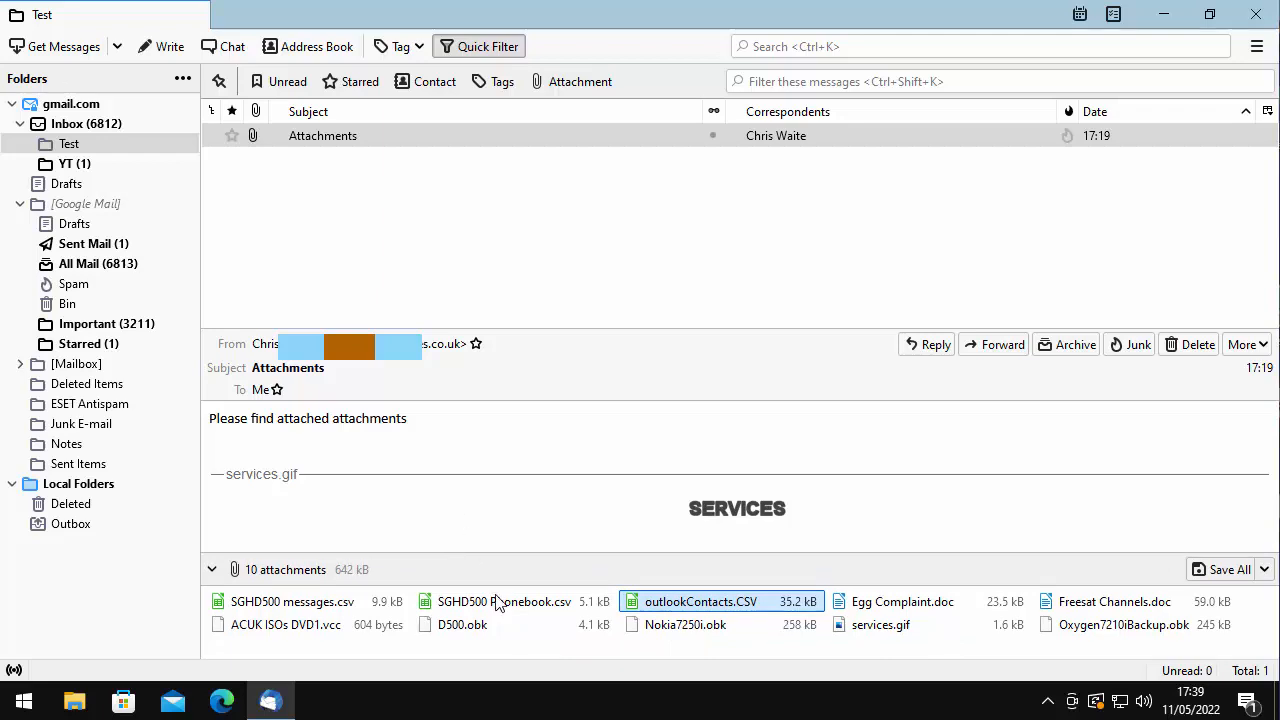
mouse_move(504, 564)
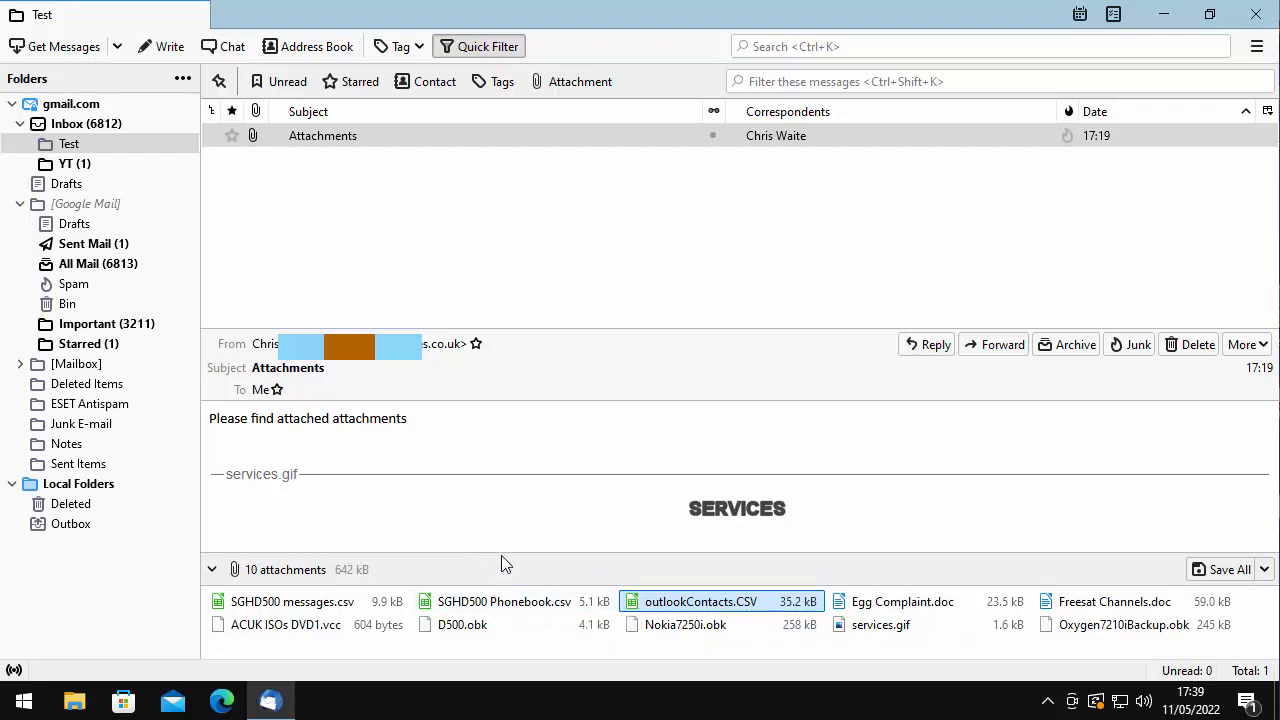
mouse_move(504, 562)
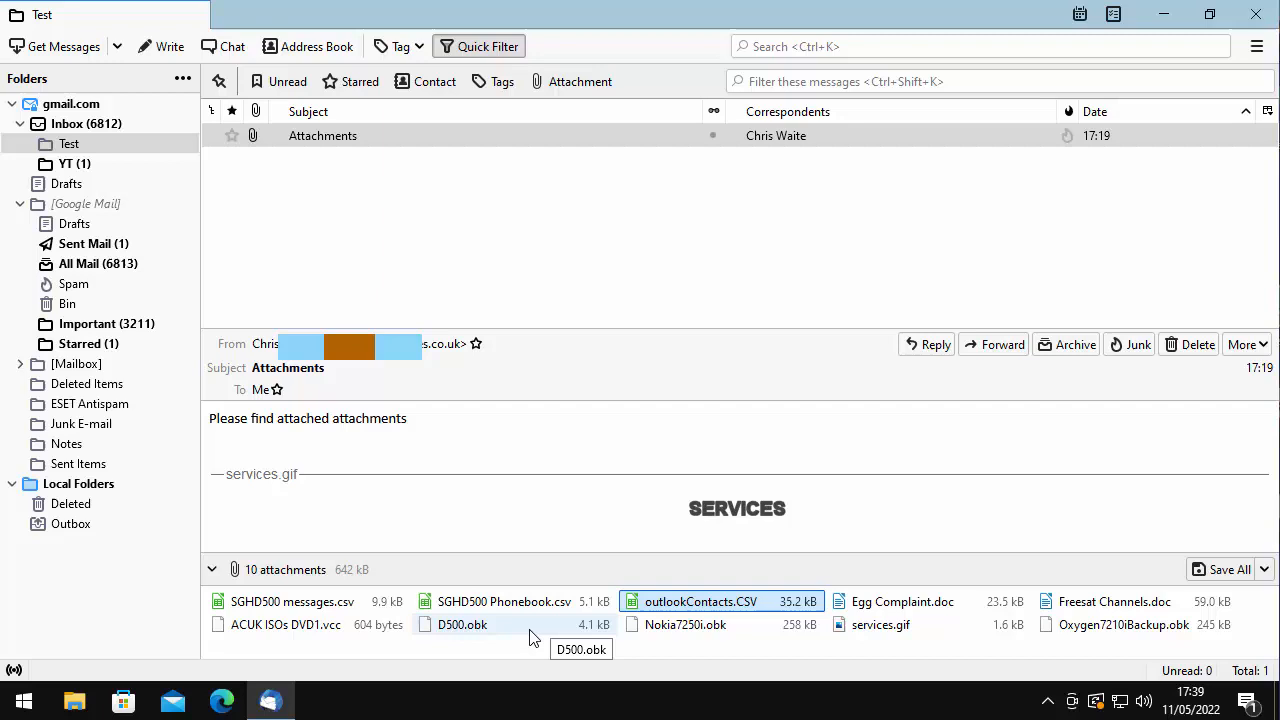
mouse_move(580, 492)
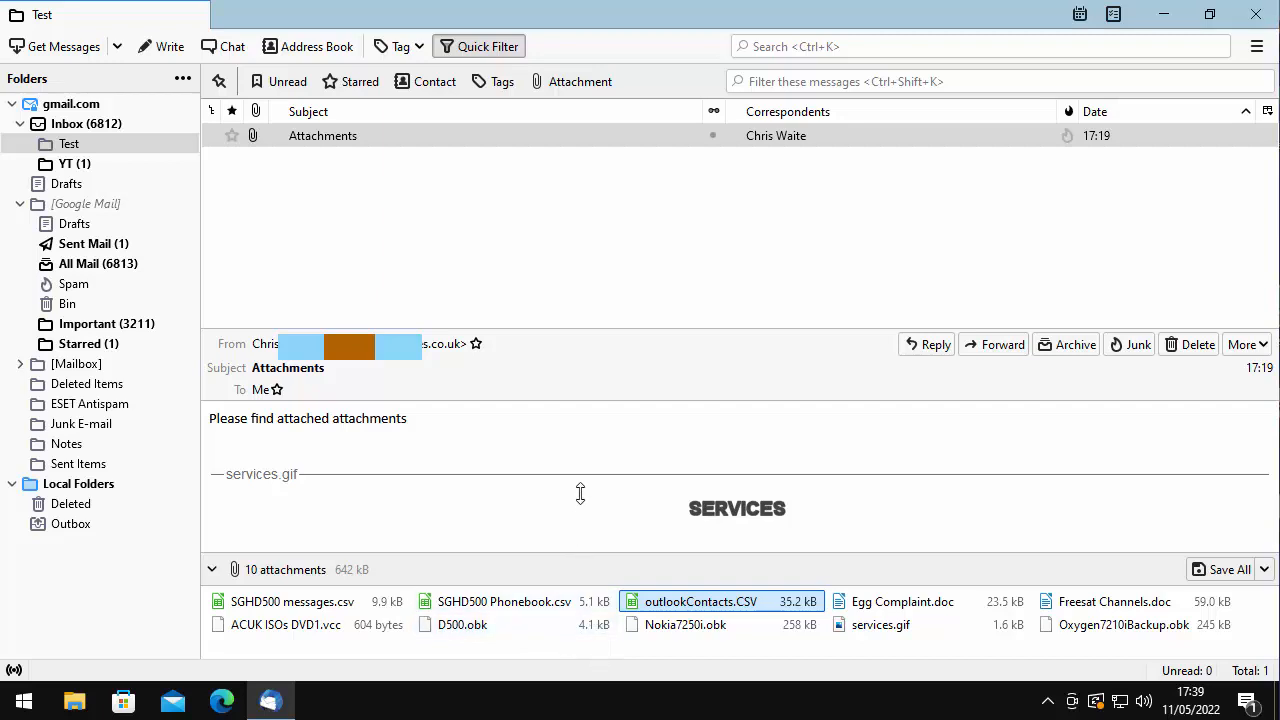
mouse_move(680, 600)
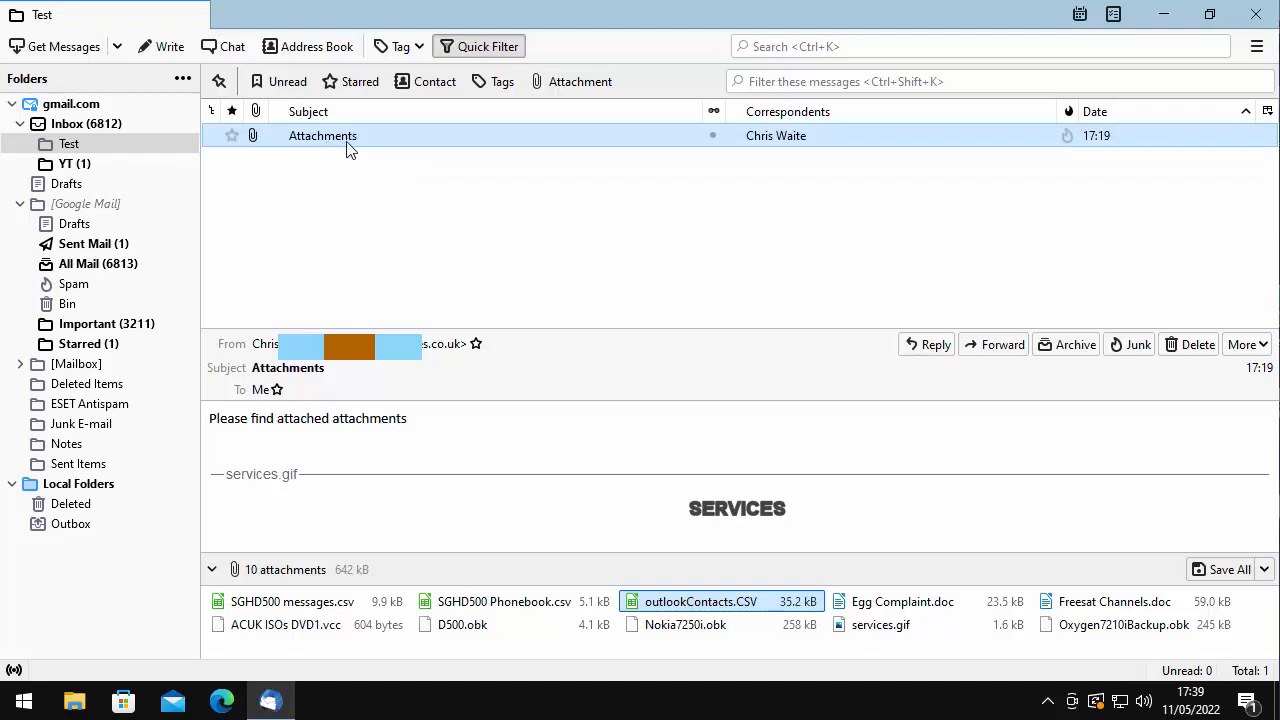
Open the Attachments message in its own tab and leave its attachment list expanded
double_click(322, 136)
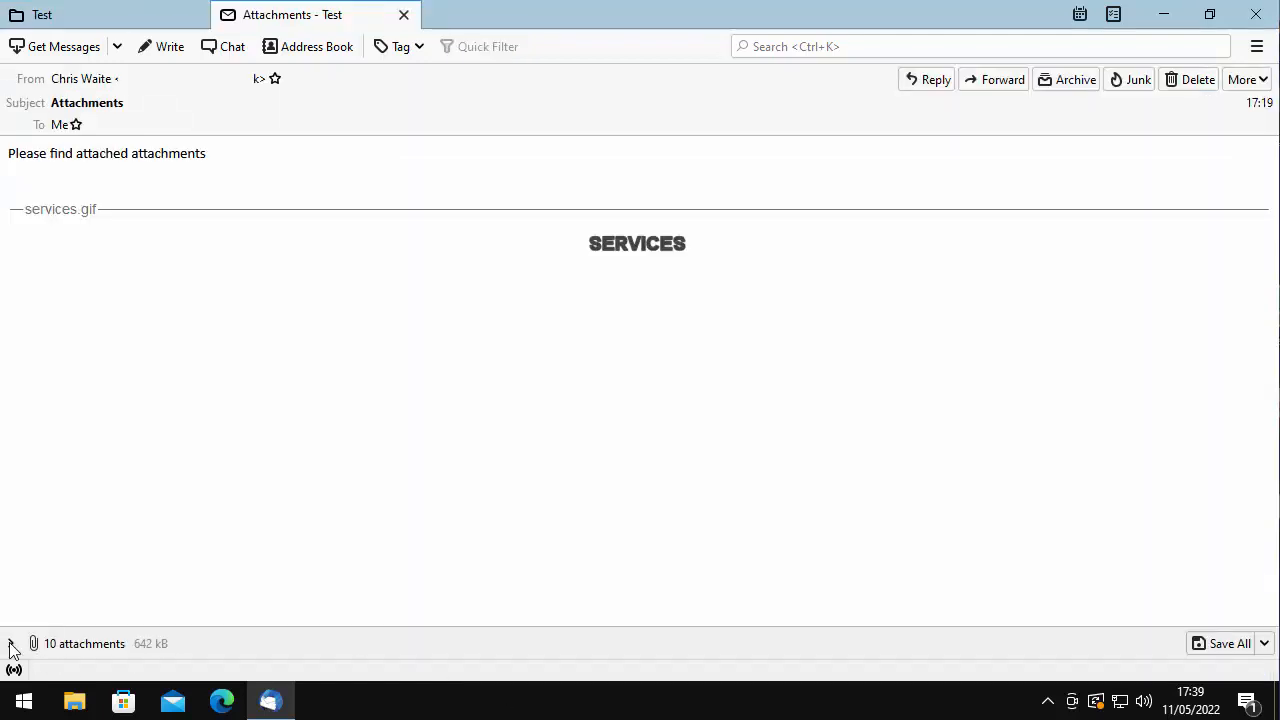
click(12, 644)
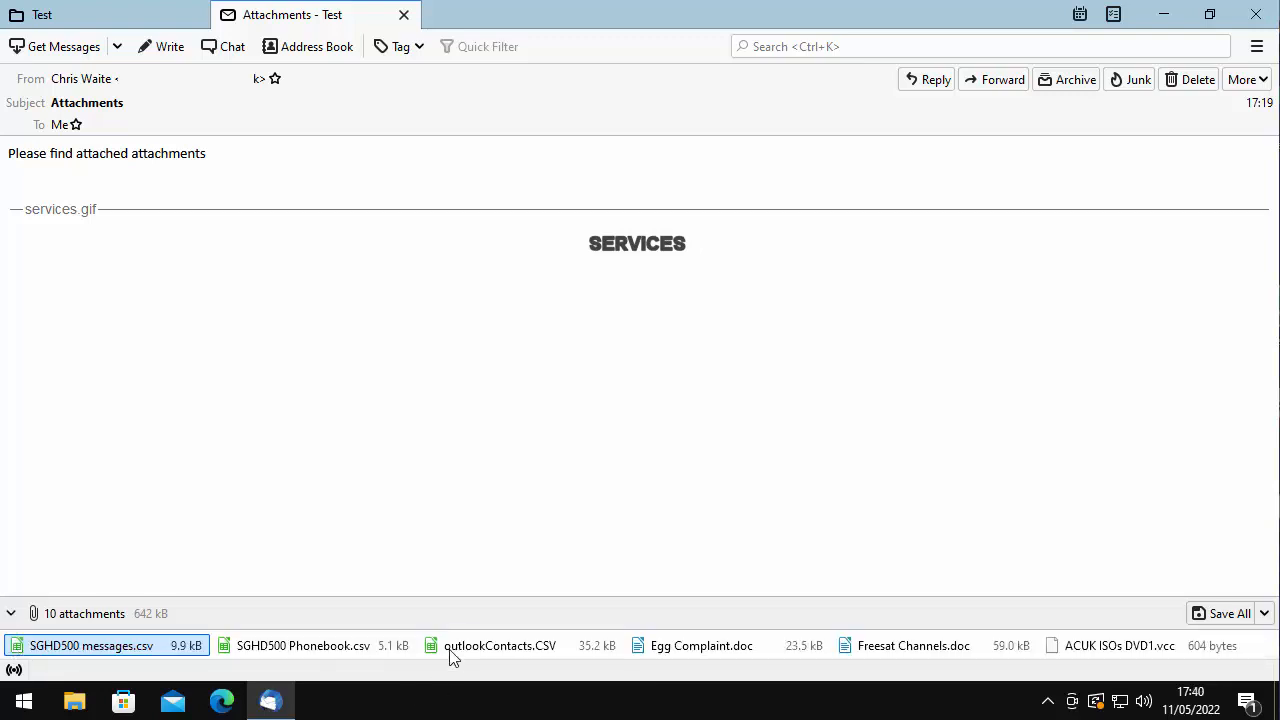
mouse_move(484, 592)
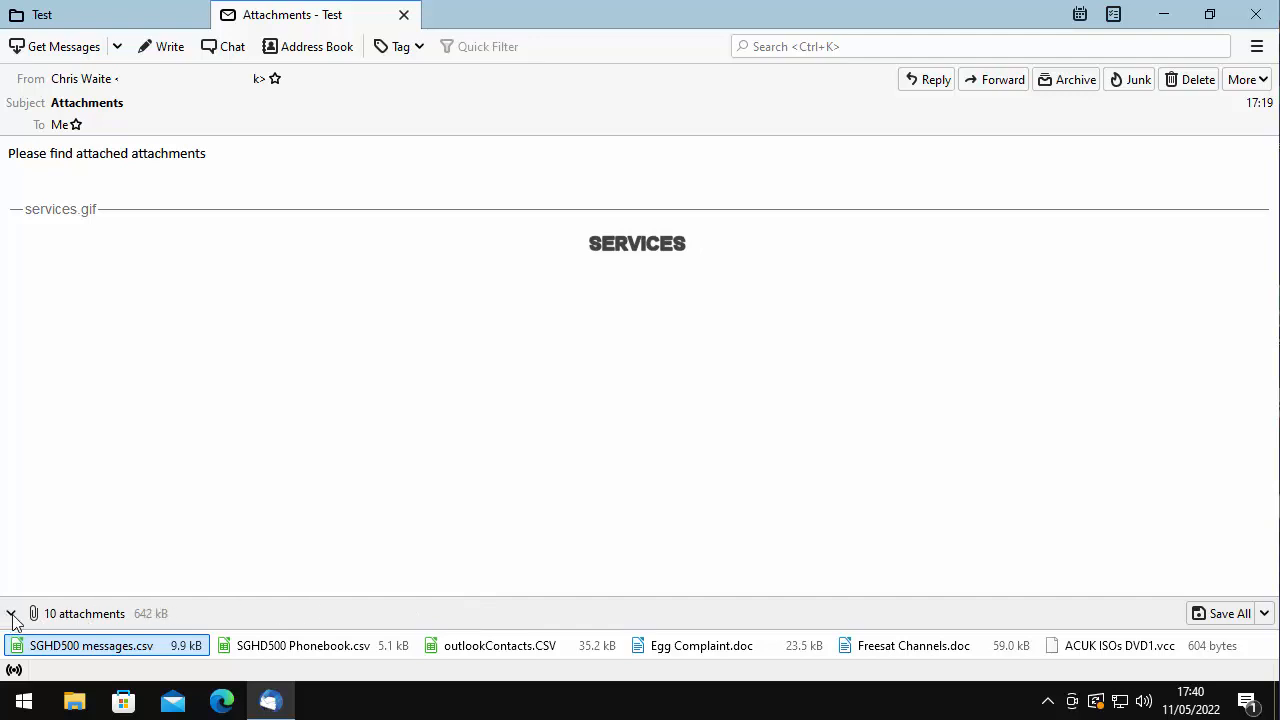
click(12, 612)
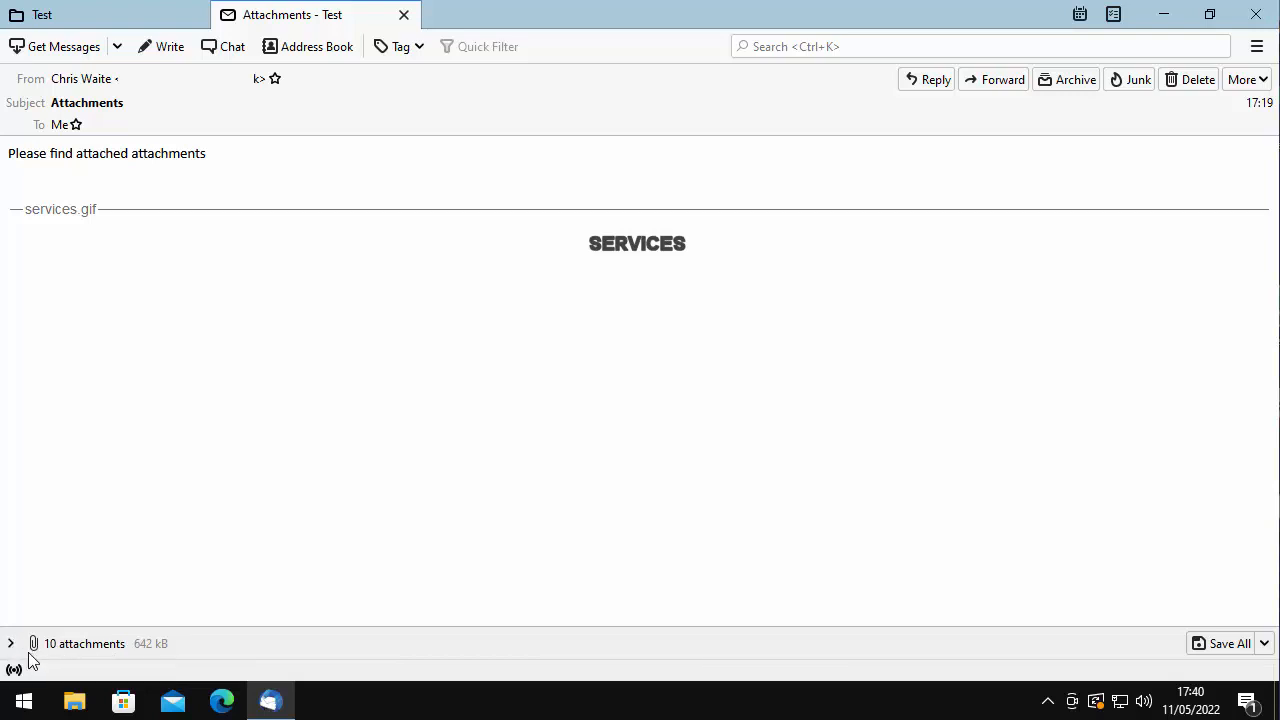
click(12, 644)
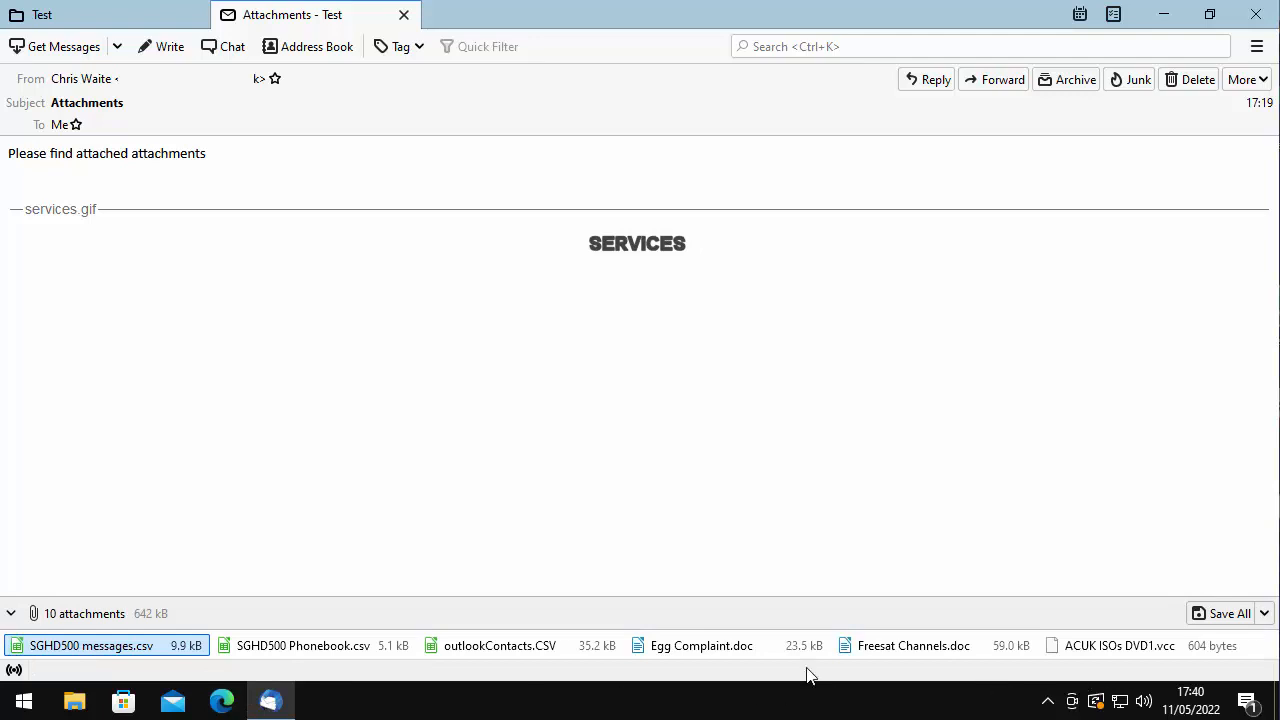
mouse_move(420, 620)
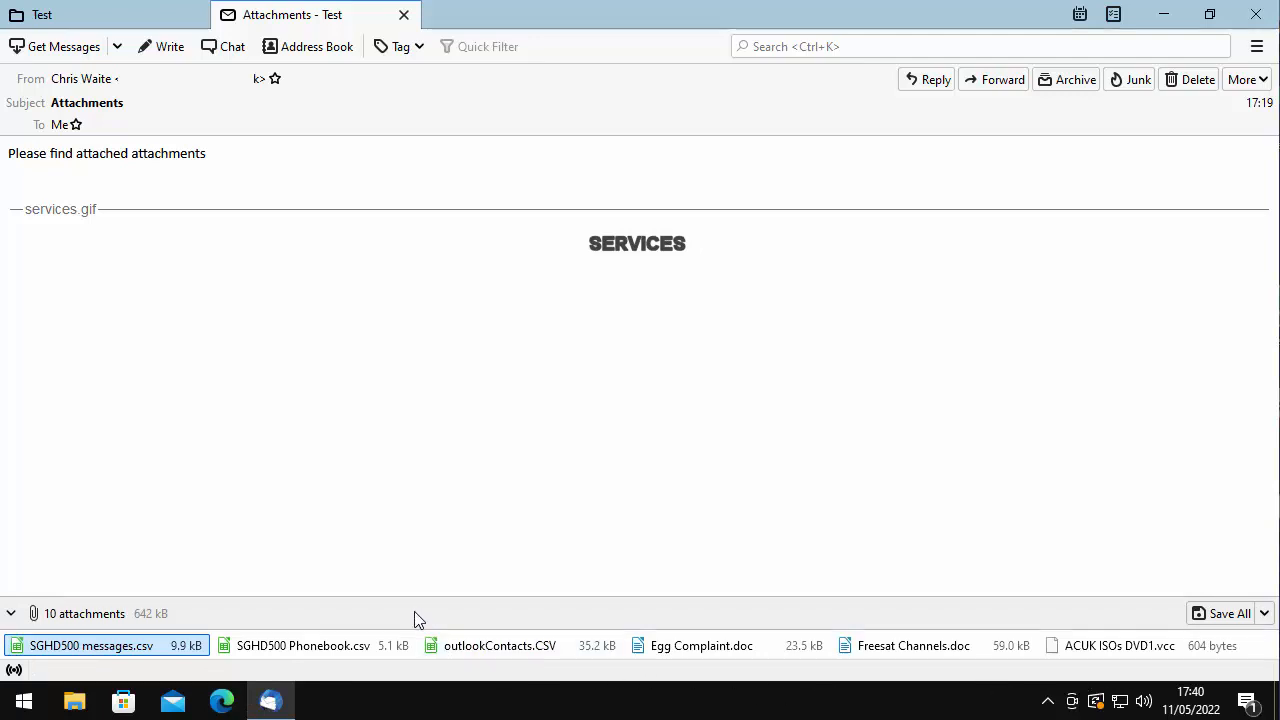
mouse_move(280, 610)
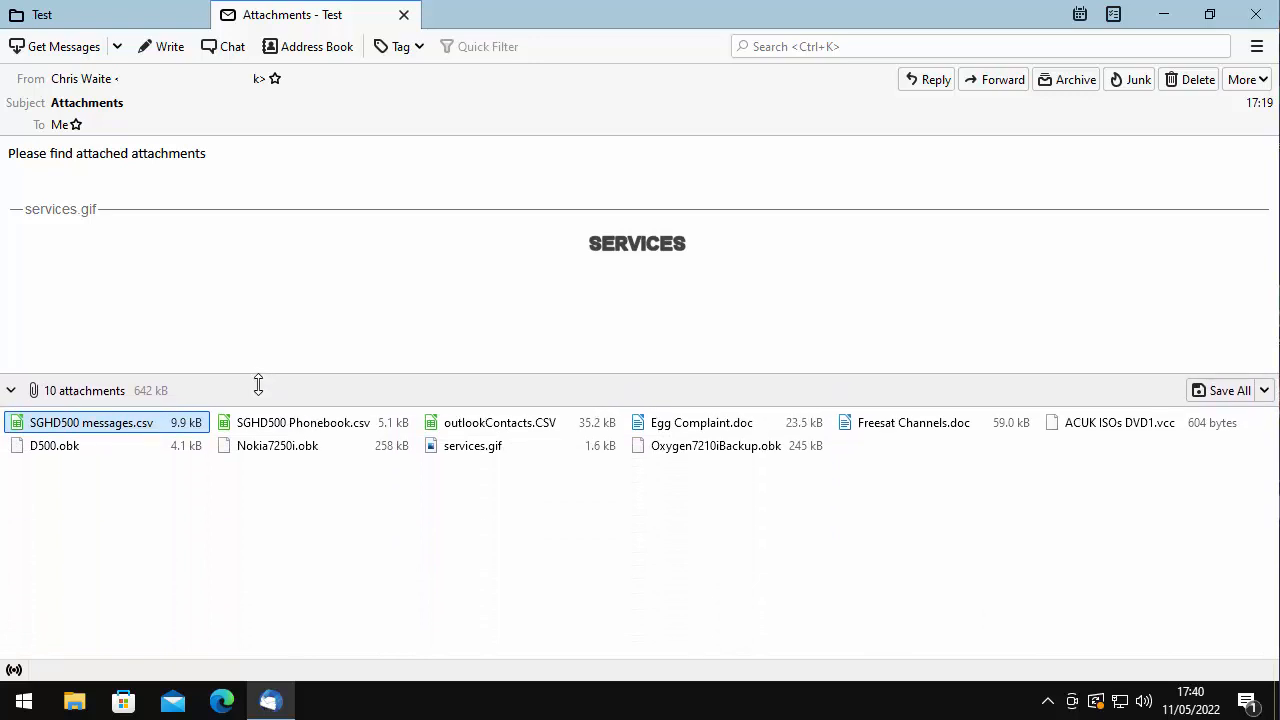
Resize the attachment area, then select SGHD500 Phonebook.csv, outlookContacts.CSV, Freesat Channels.doc and D500.obk in turn
drag(258, 388, 284, 558)
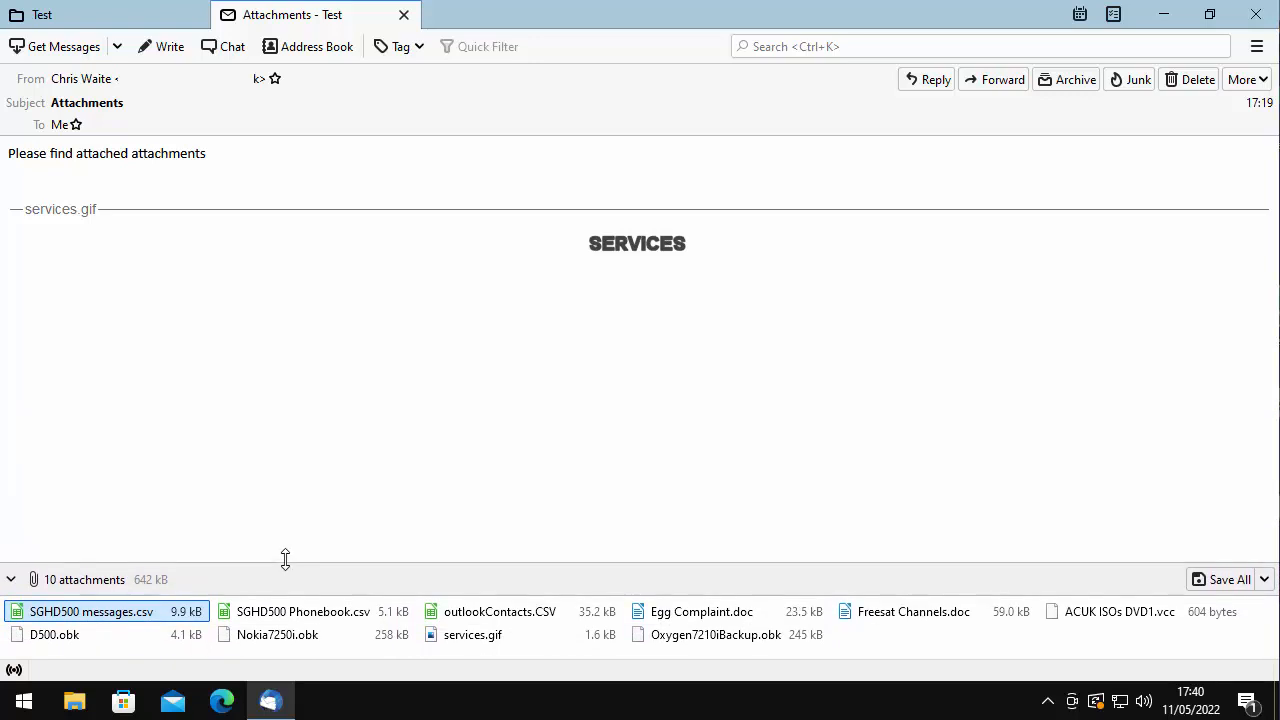
mouse_move(284, 560)
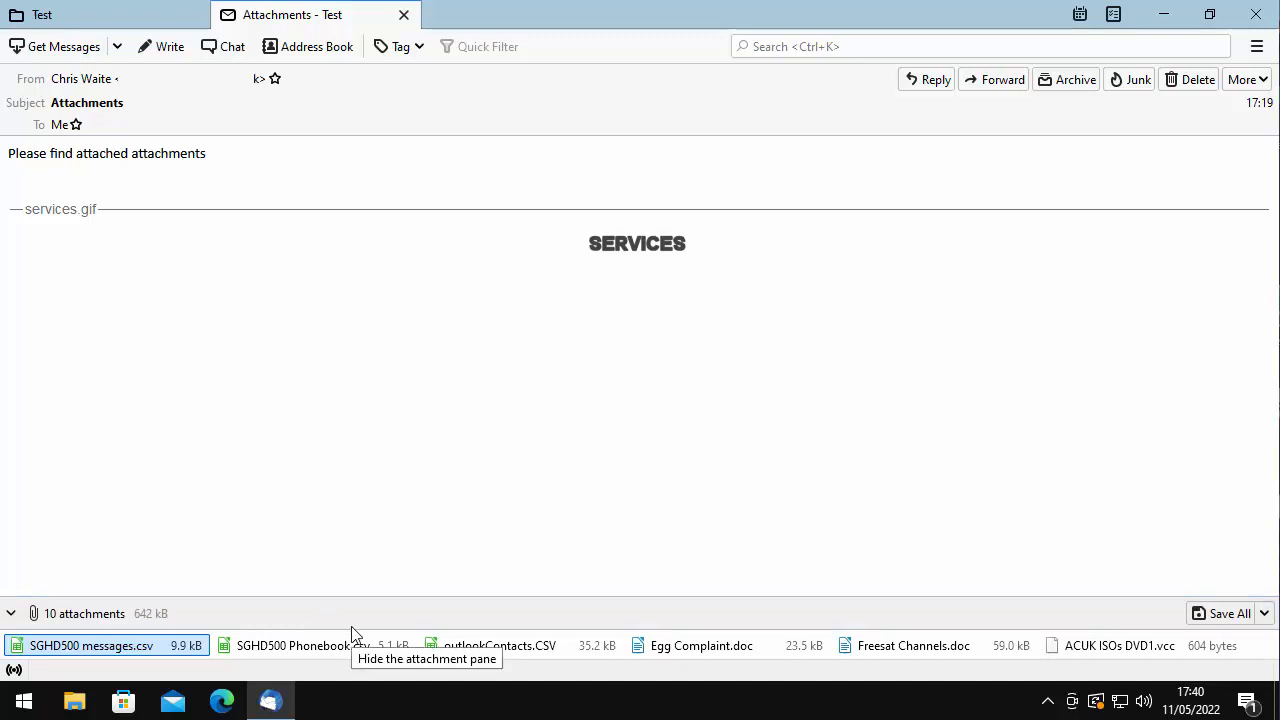
mouse_move(310, 668)
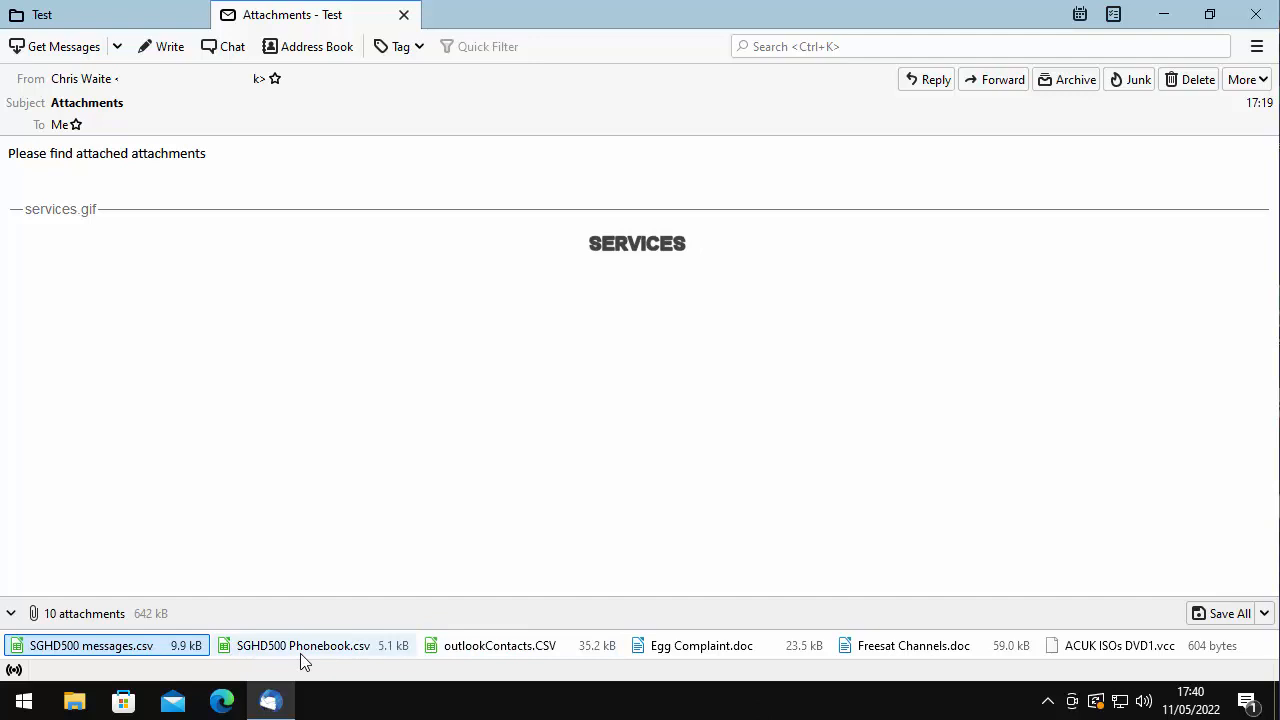
click(310, 644)
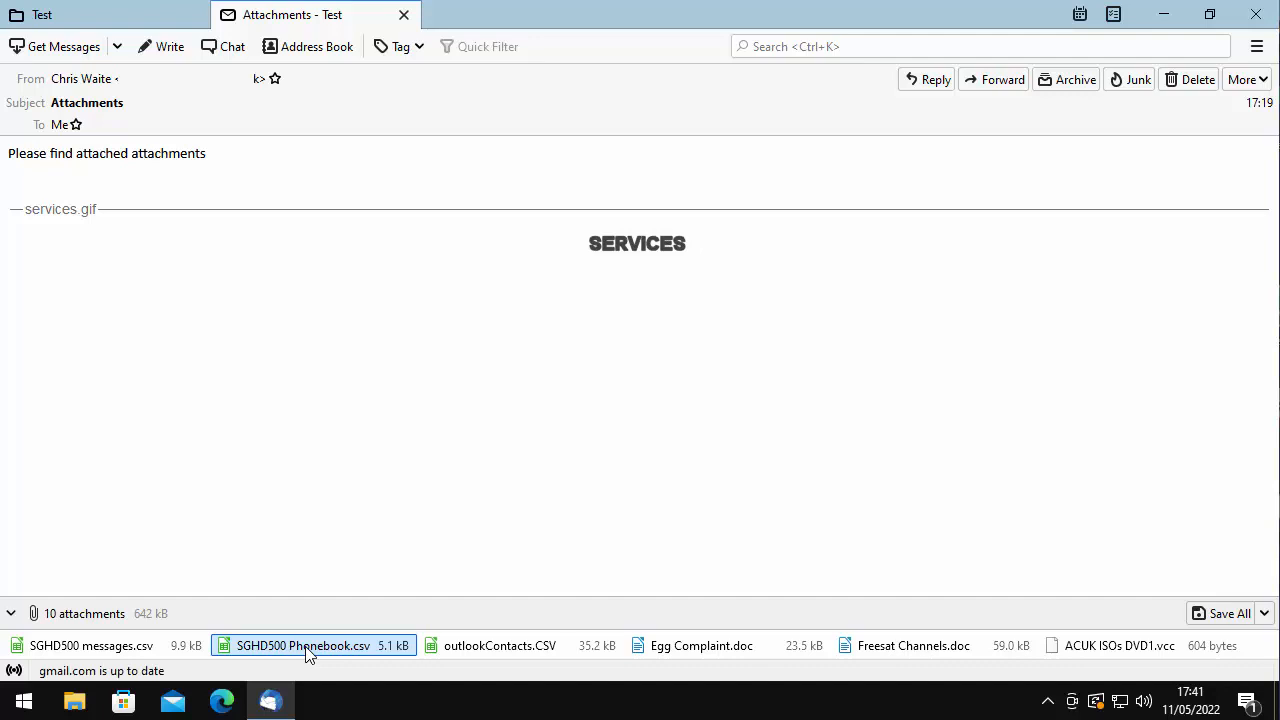
click(500, 644)
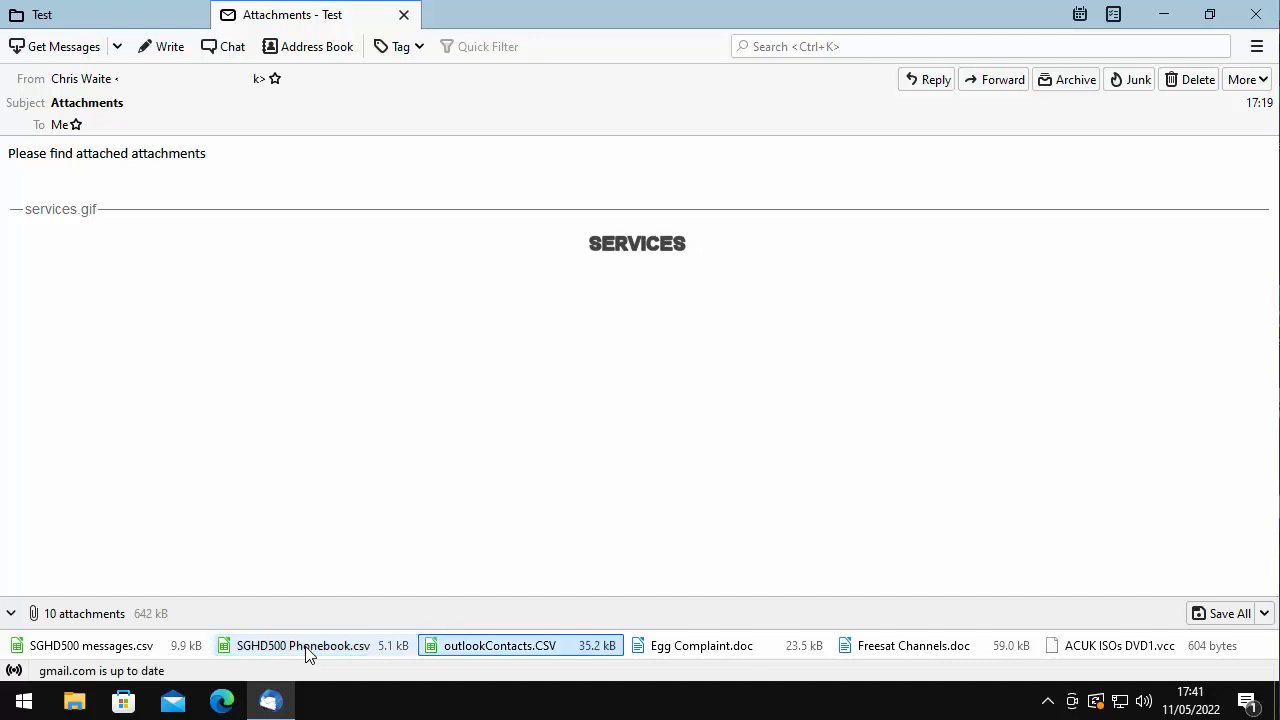
click(912, 644)
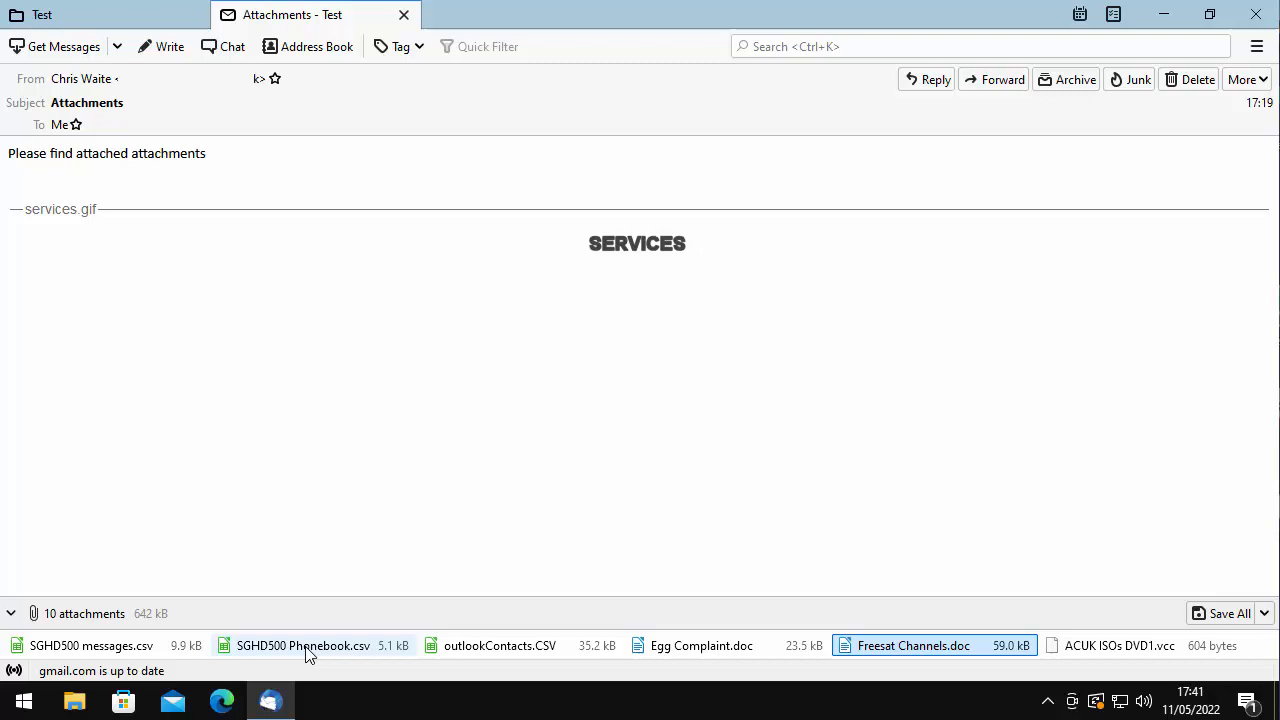
click(1118, 644)
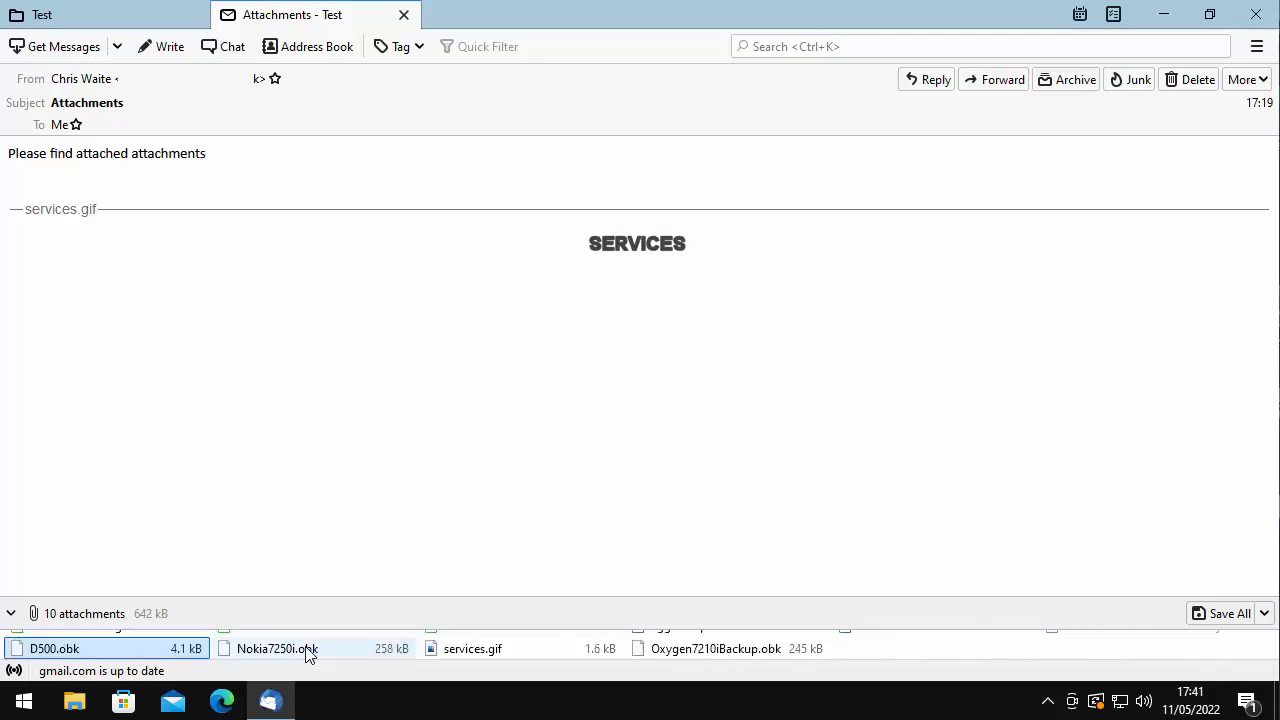
Select Nokia7250i.obk, services.gif, Oxygen7210Backup.obk, ACUK ISOs DVD1.vcc, SGHD500 messages.csv and SGHD500 Phonebook.csv in turn
click(276, 648)
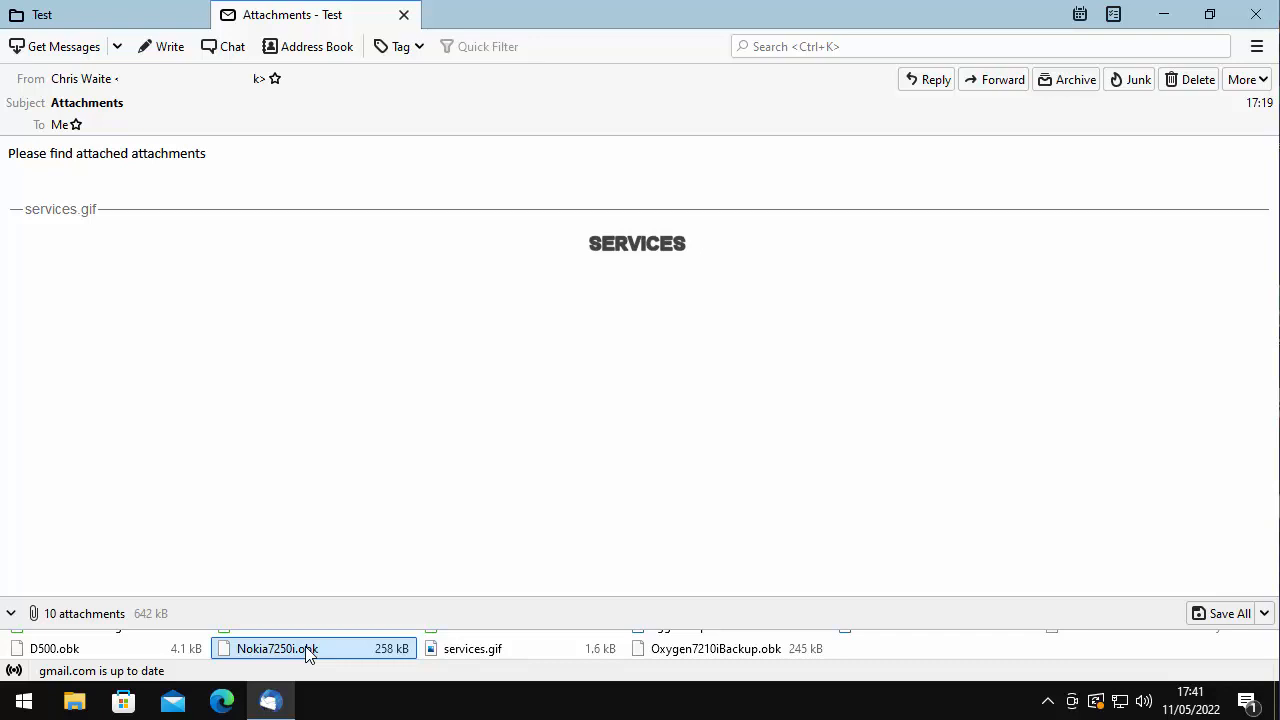
click(472, 648)
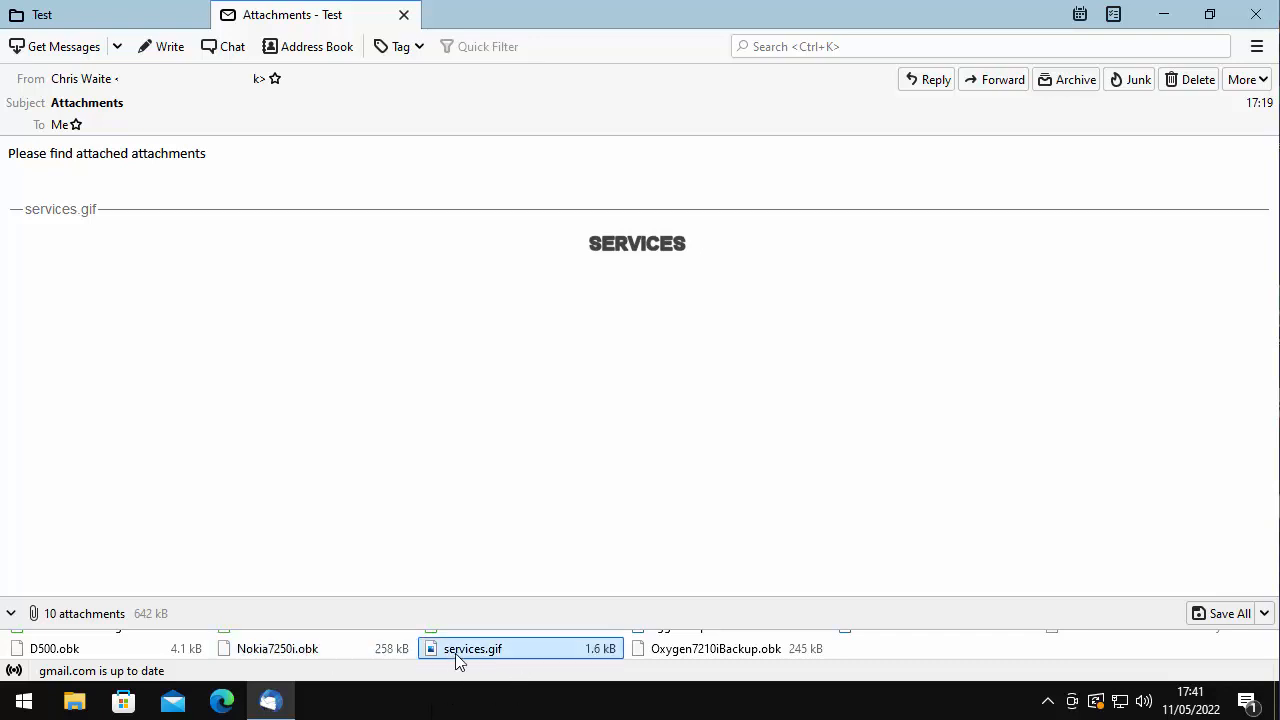
click(716, 648)
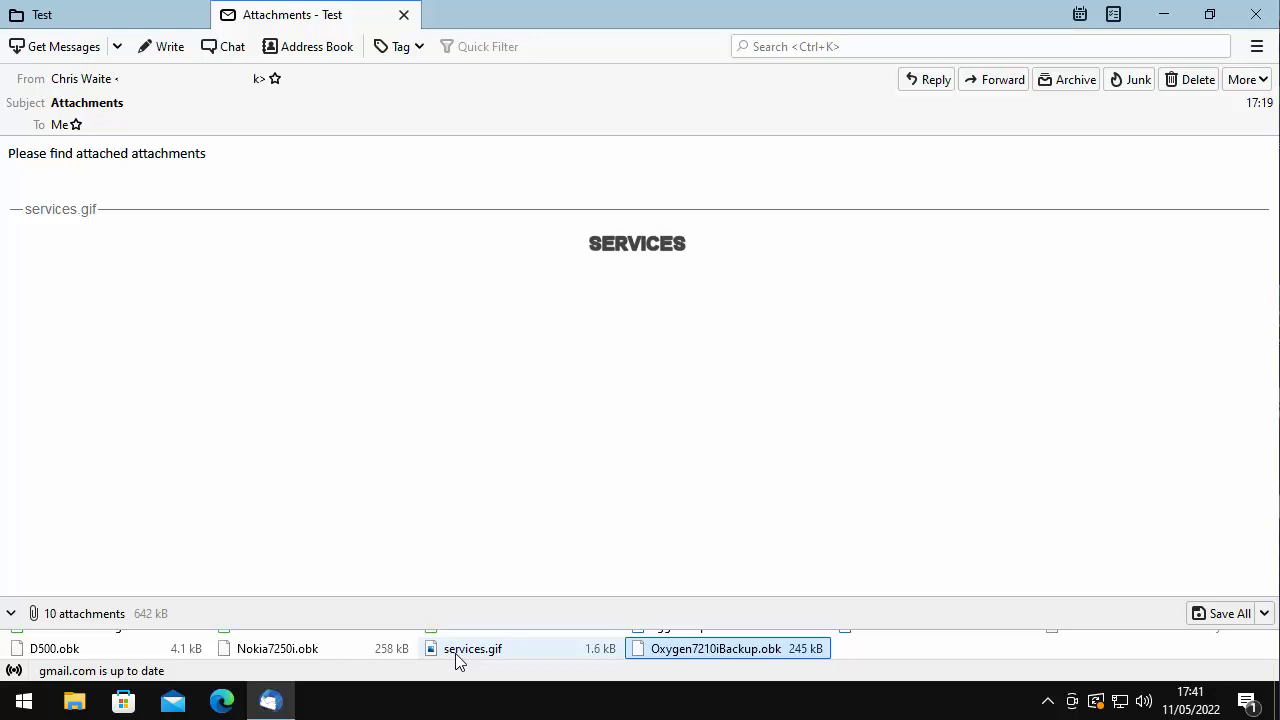
click(276, 648)
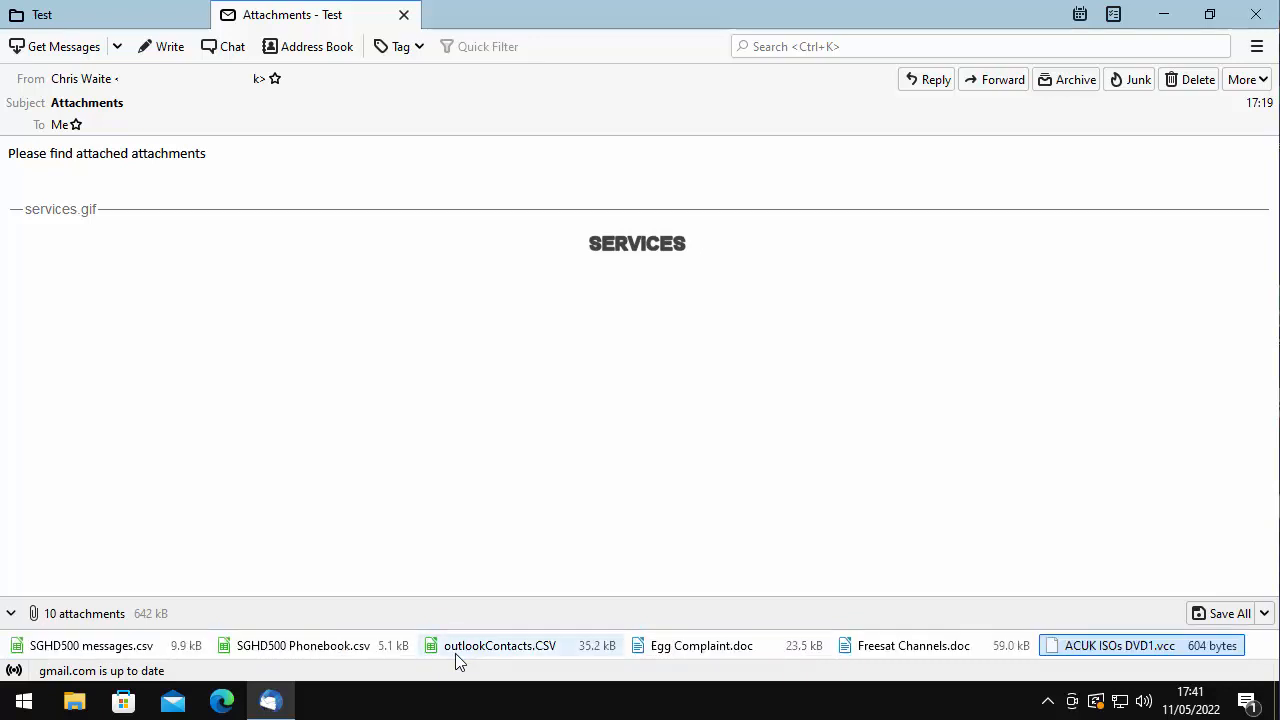
click(304, 644)
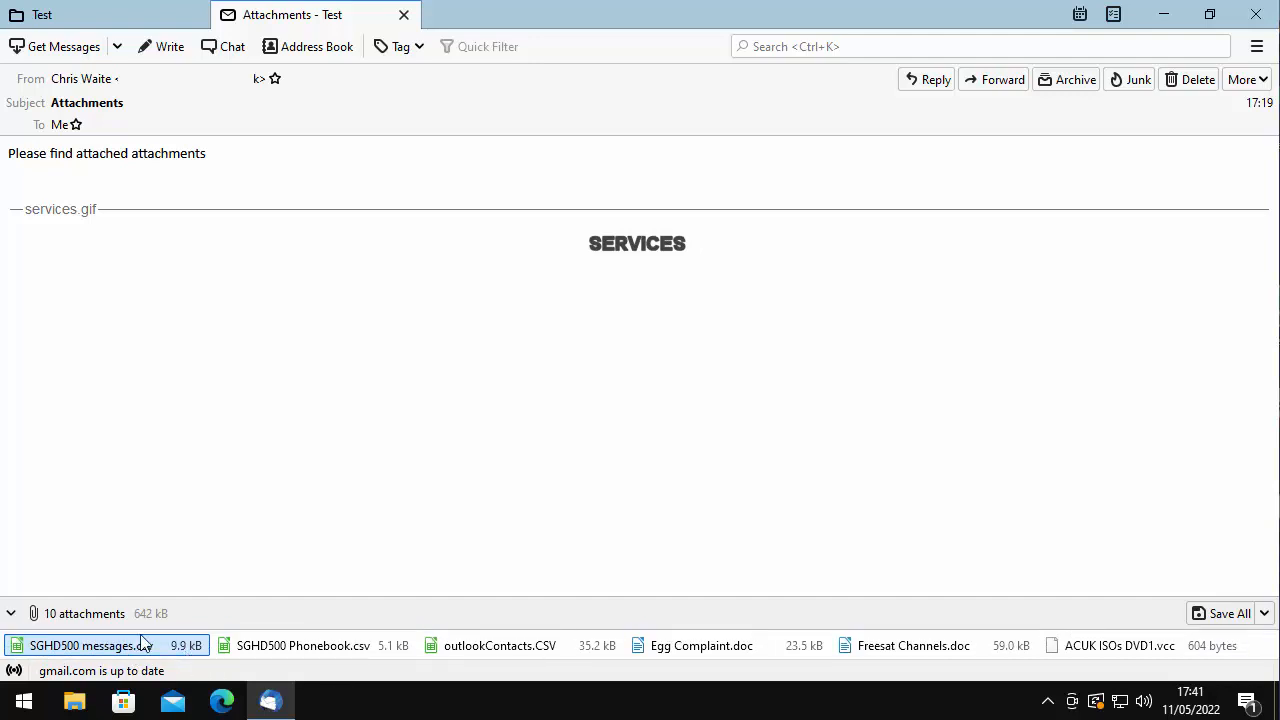
click(310, 644)
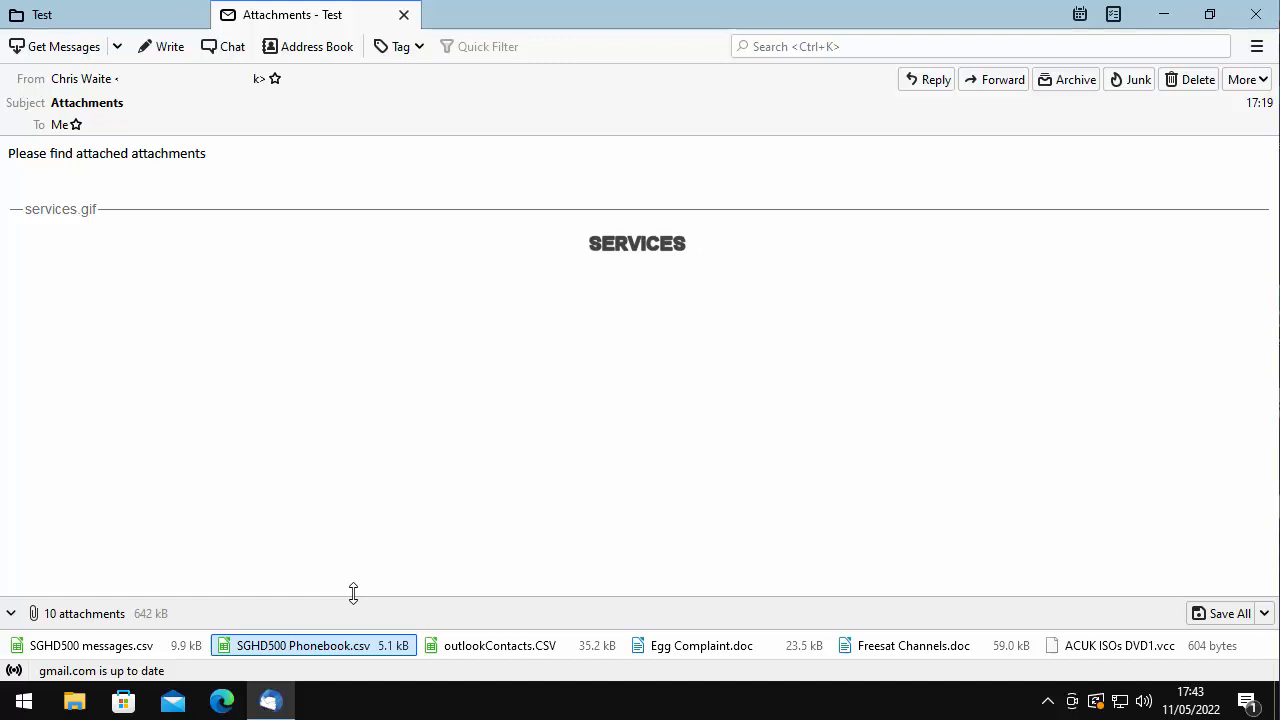
mouse_move(996, 418)
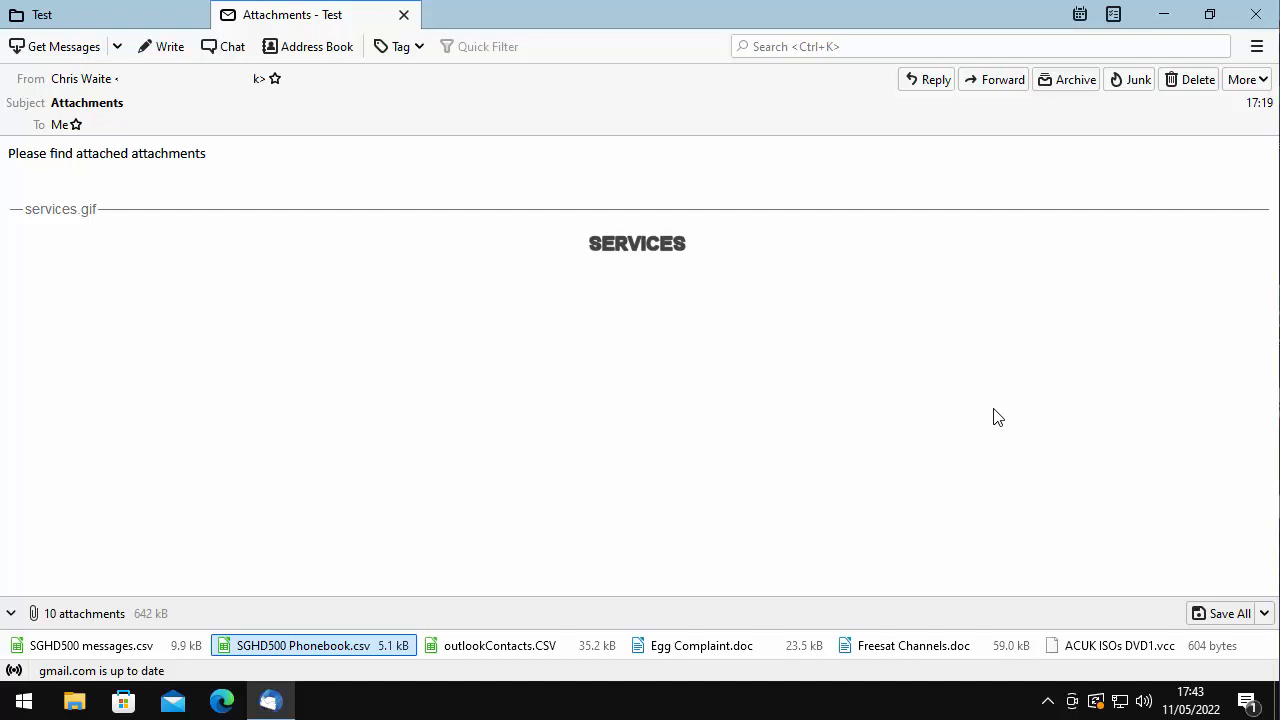
mouse_move(486, 112)
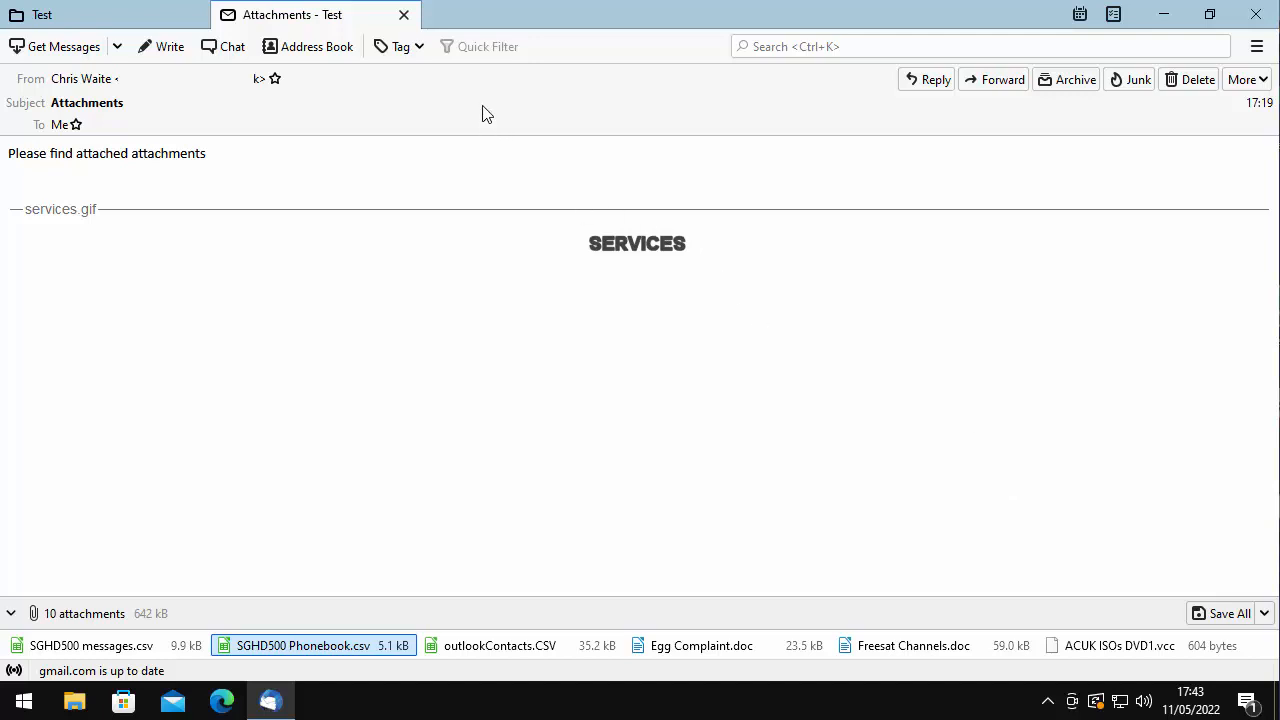
mouse_move(404, 16)
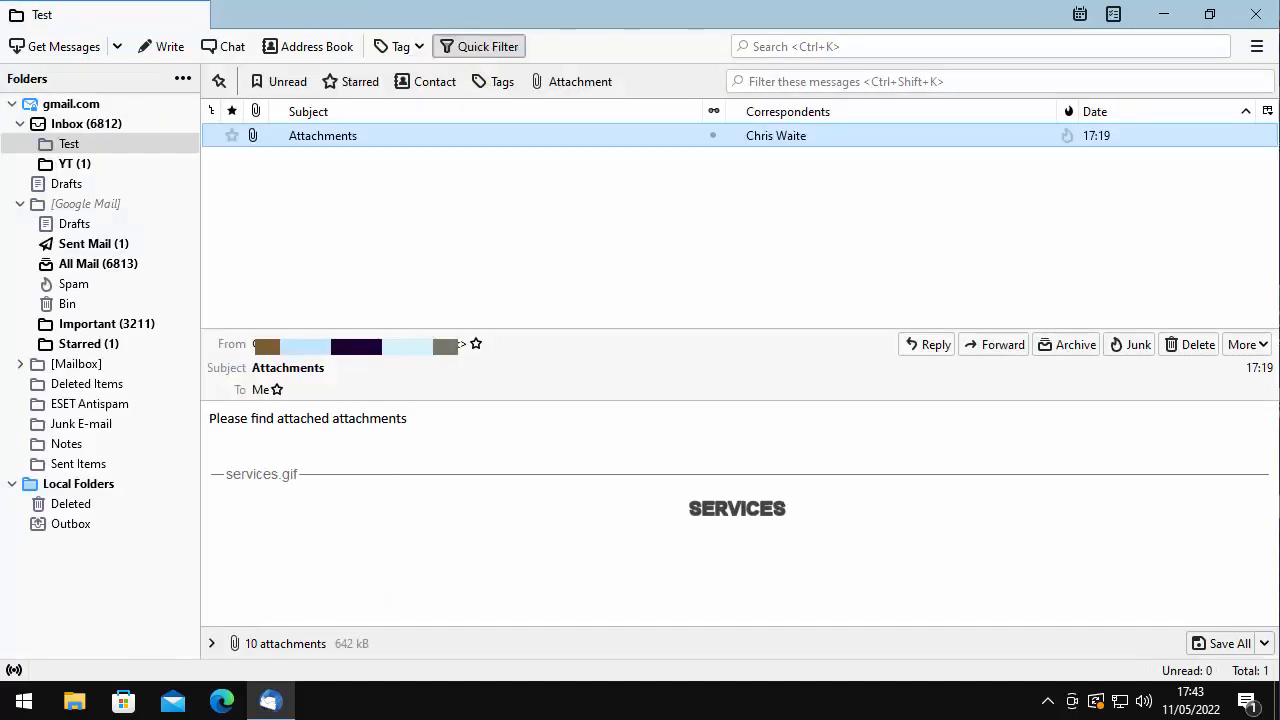
mouse_move(420, 656)
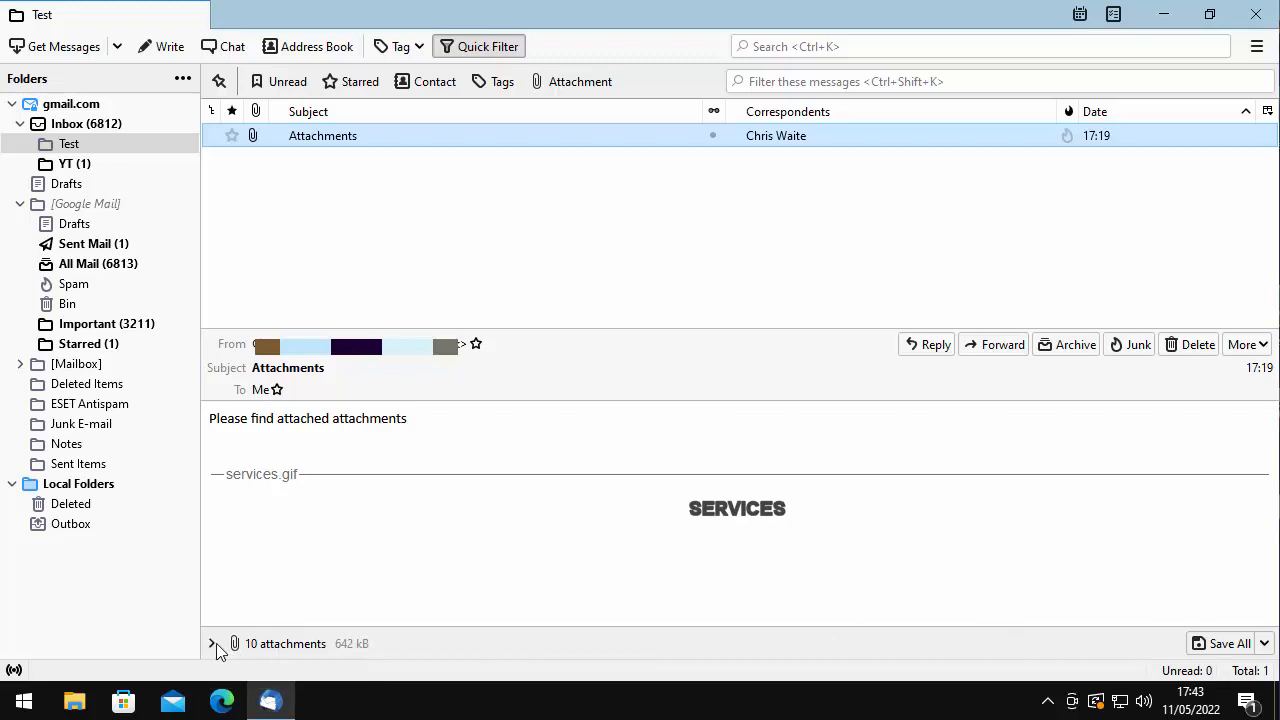
Expand the collapsed '10 attachments' list of the previewed message
click(212, 644)
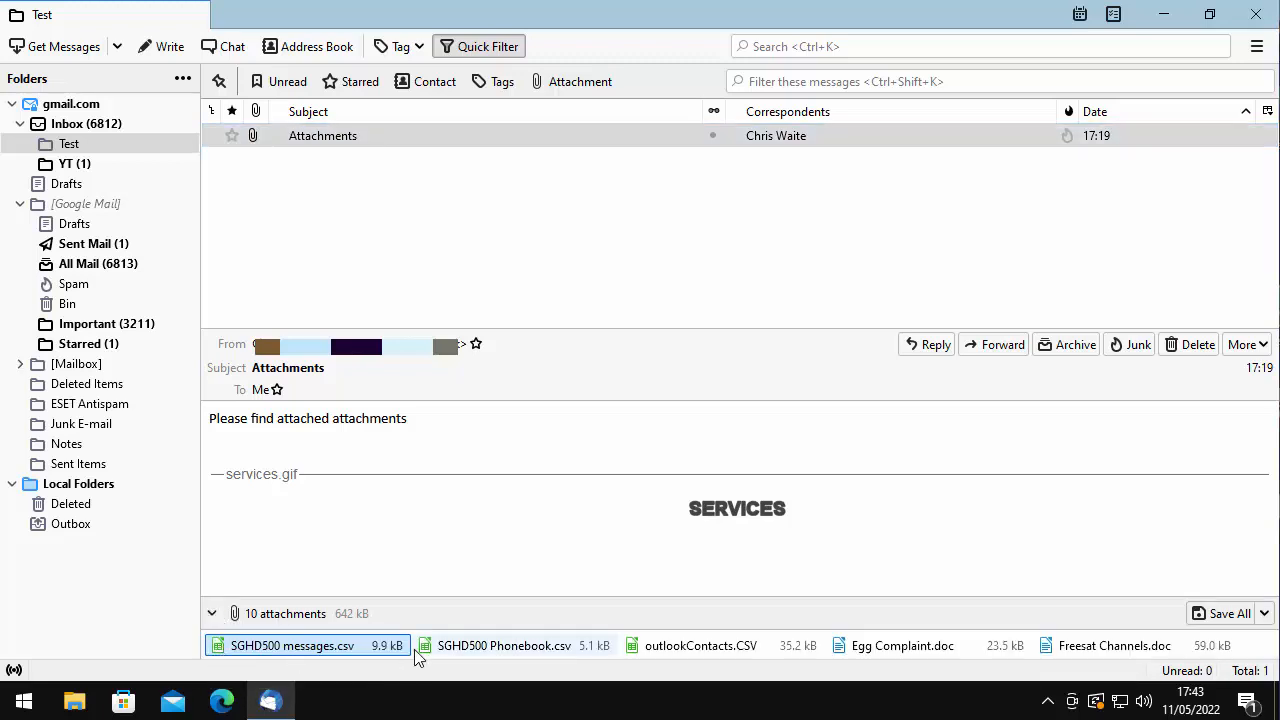
mouse_move(460, 668)
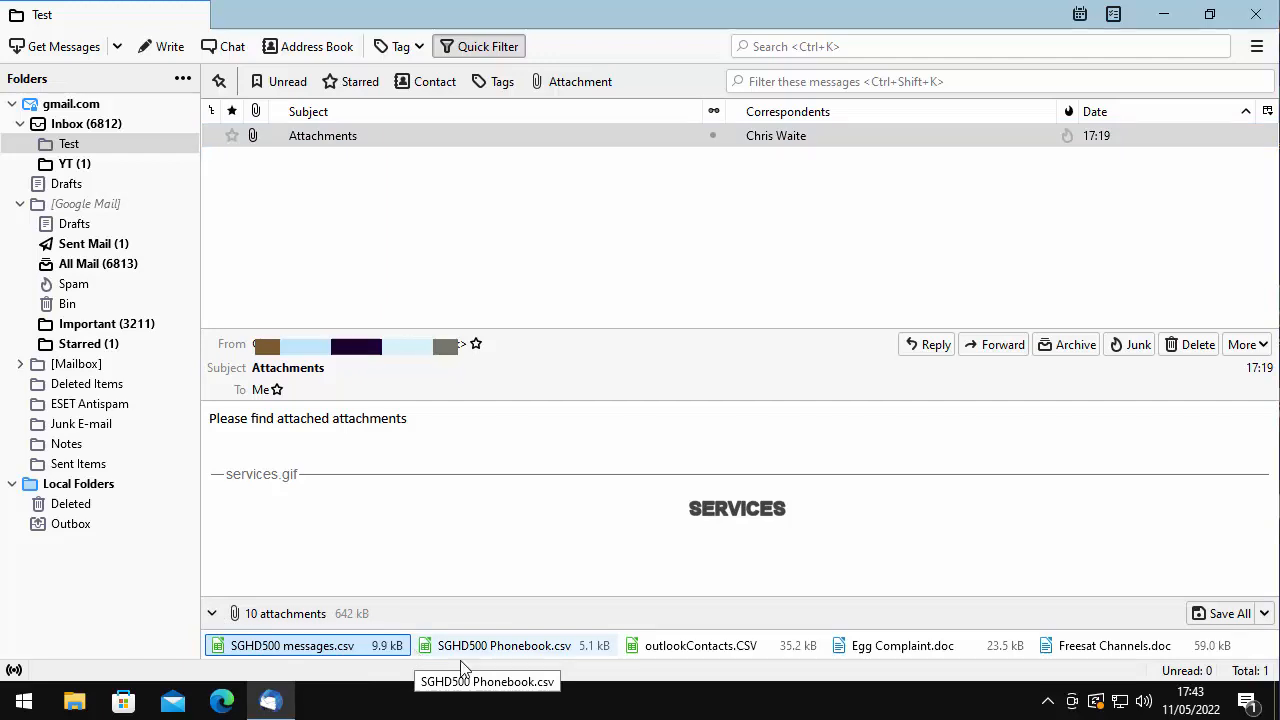
mouse_move(490, 612)
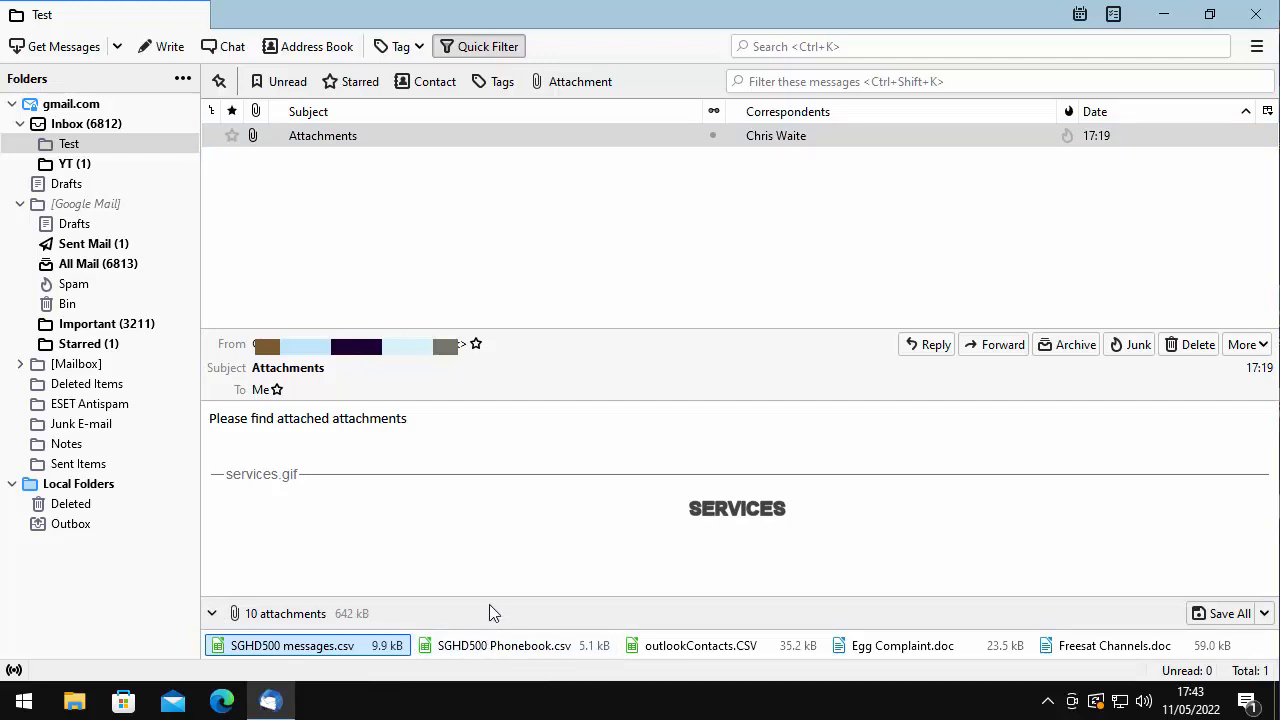
mouse_move(490, 600)
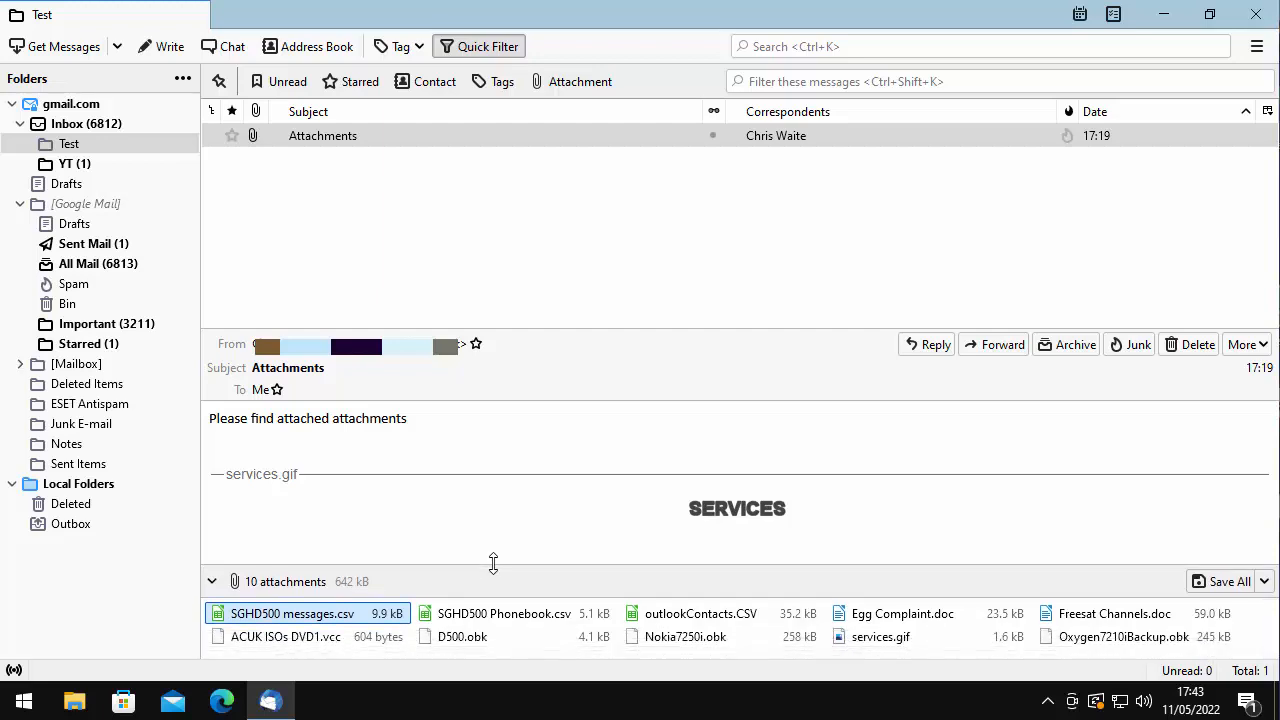
mouse_move(516, 580)
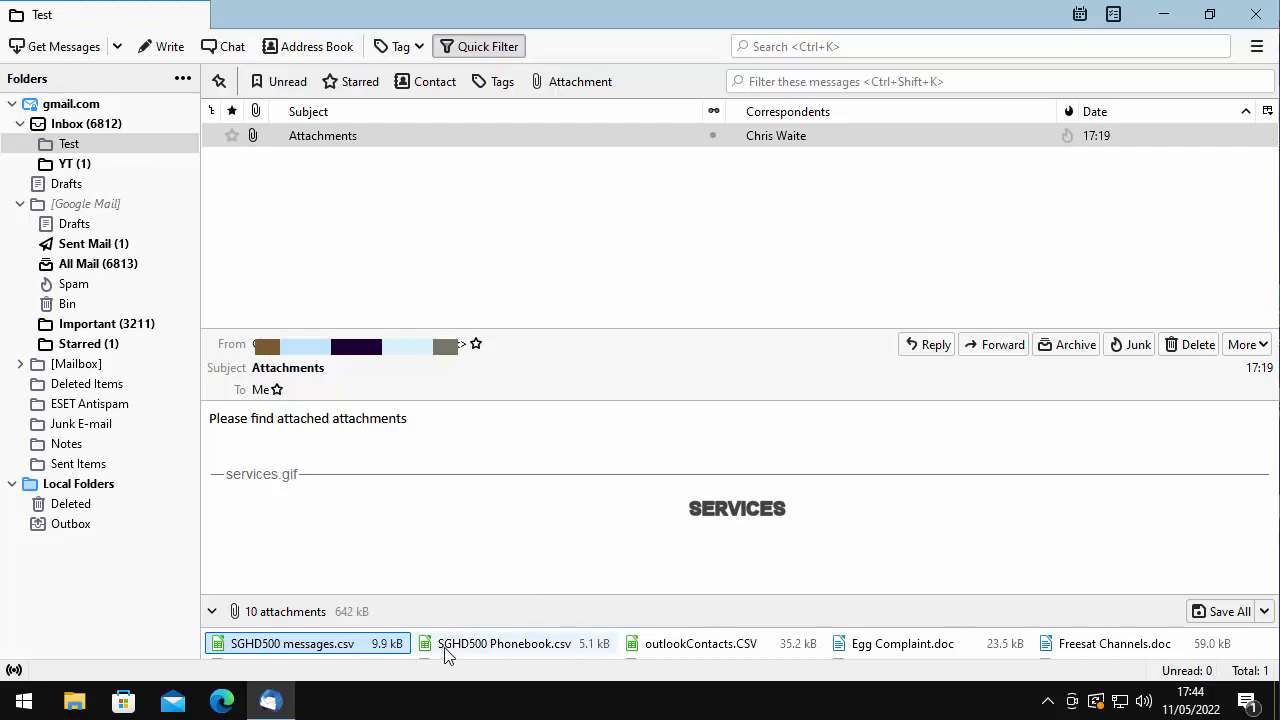
Select attached files including outlookContacts.CSV in the two-row list, then reselect the message
click(504, 644)
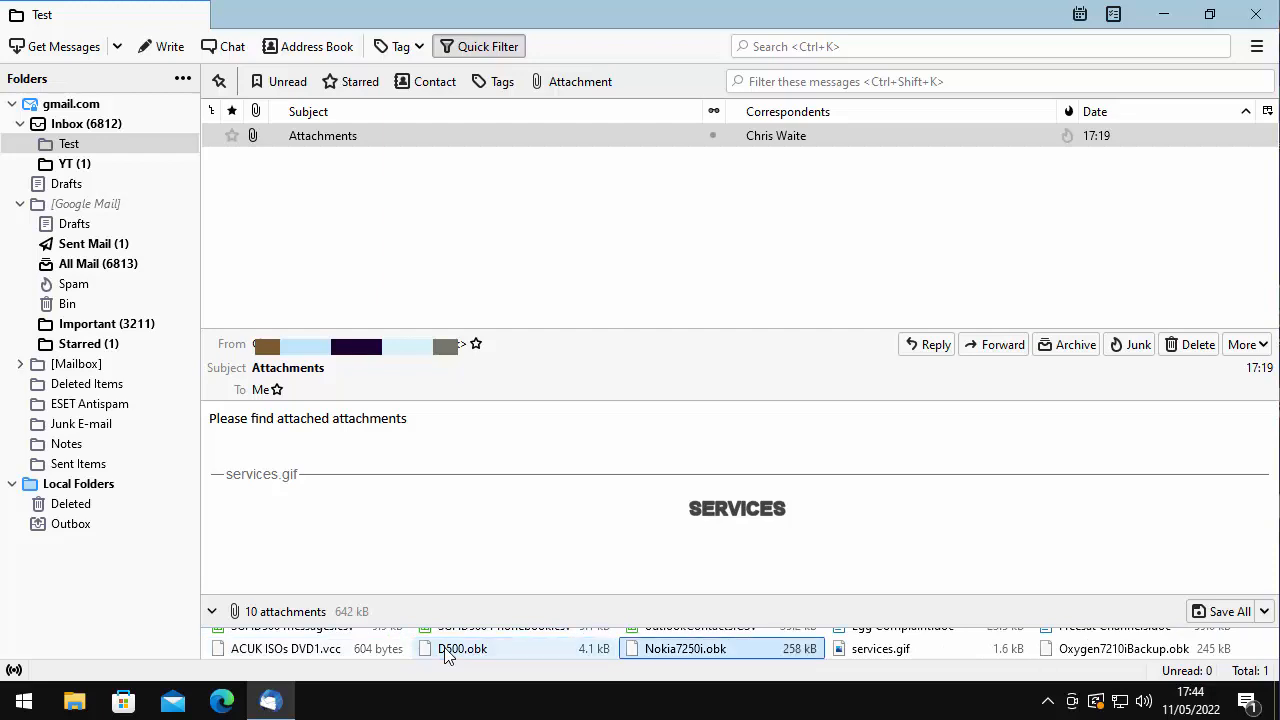
click(880, 648)
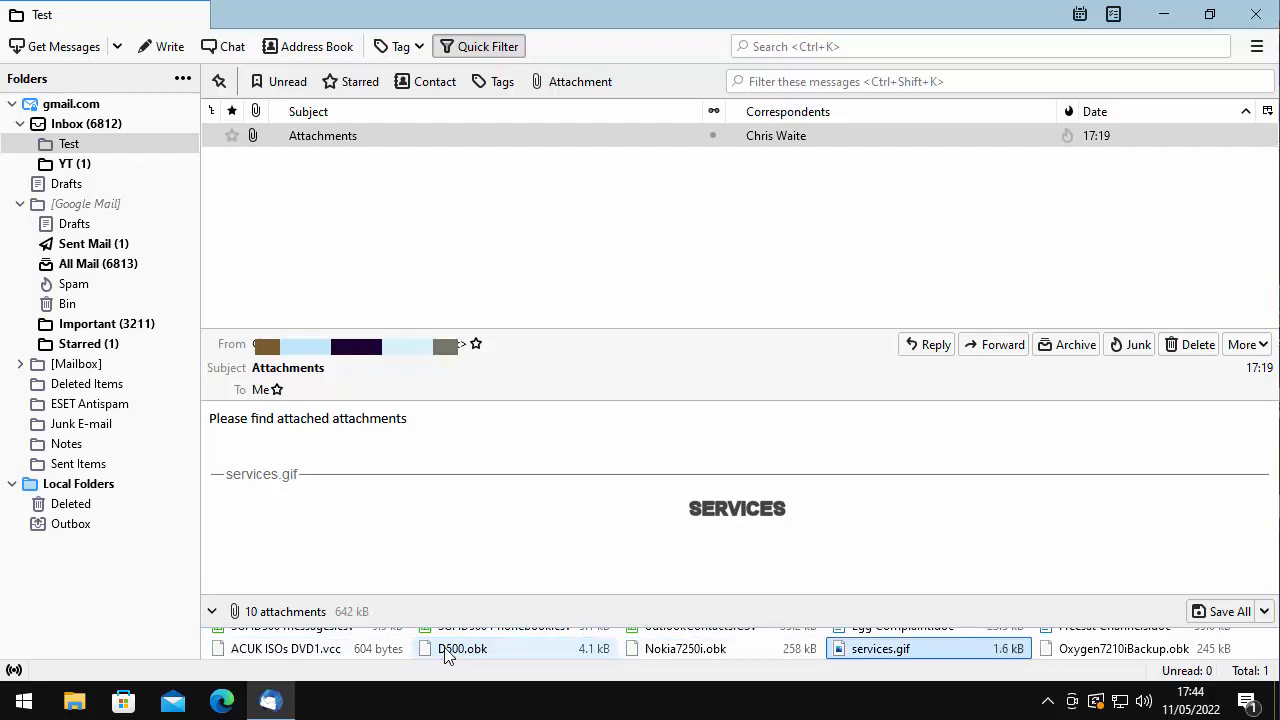
mouse_move(892, 660)
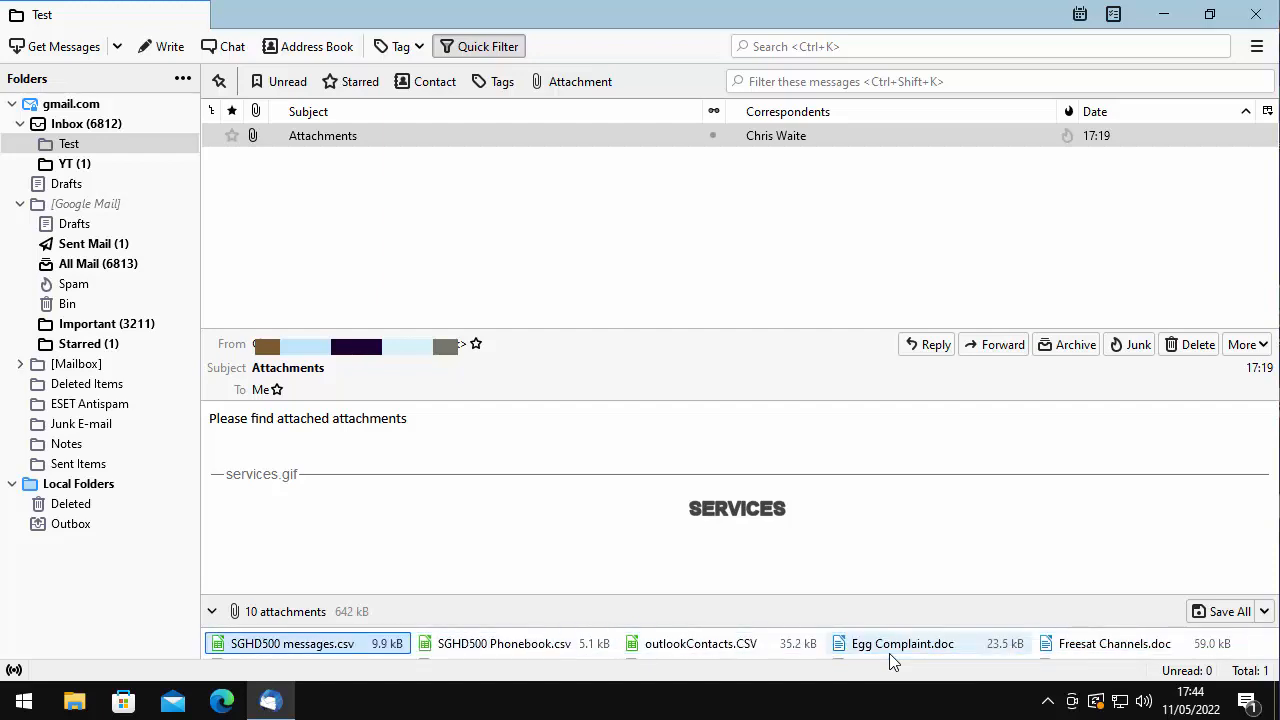
click(700, 644)
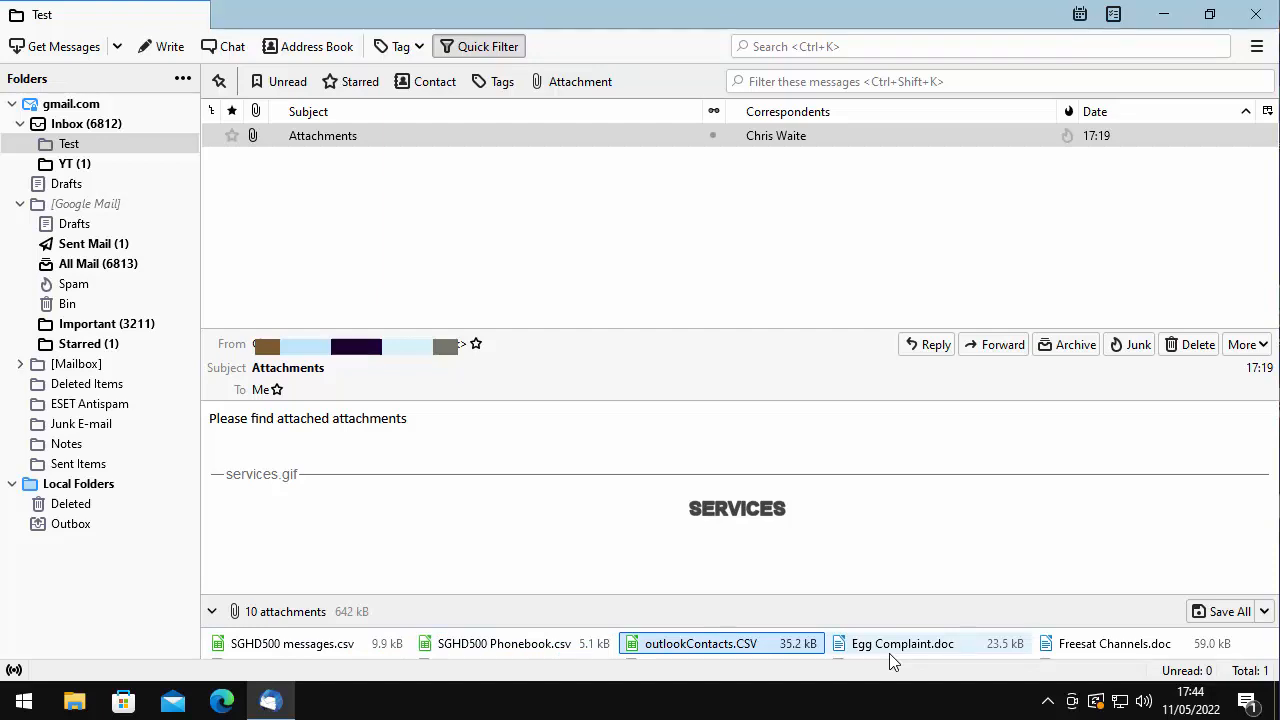
mouse_move(870, 640)
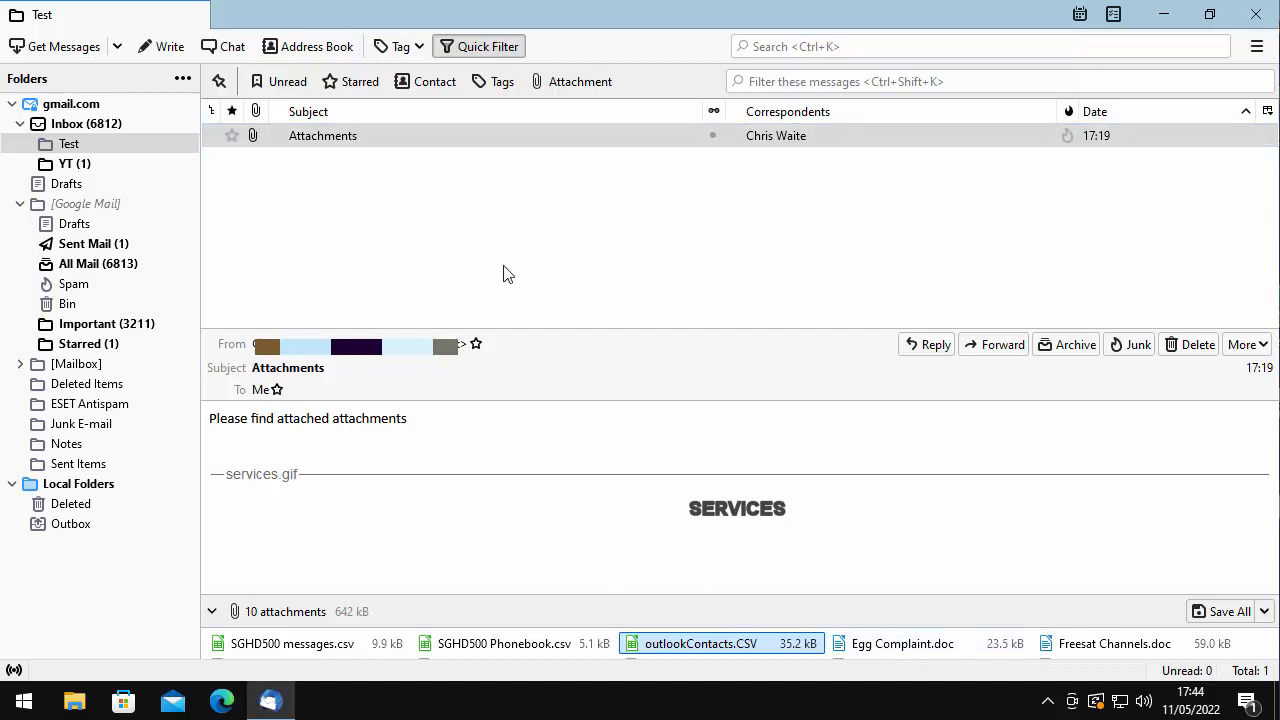
mouse_move(786, 592)
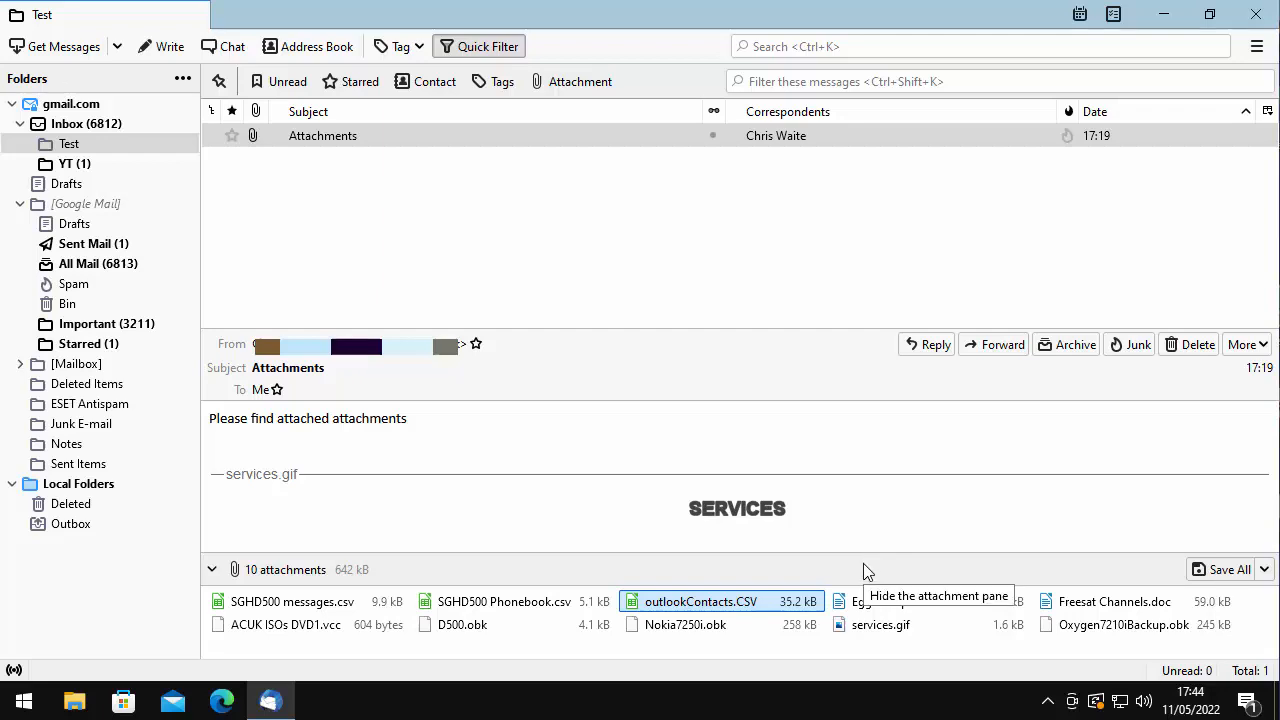
click(322, 136)
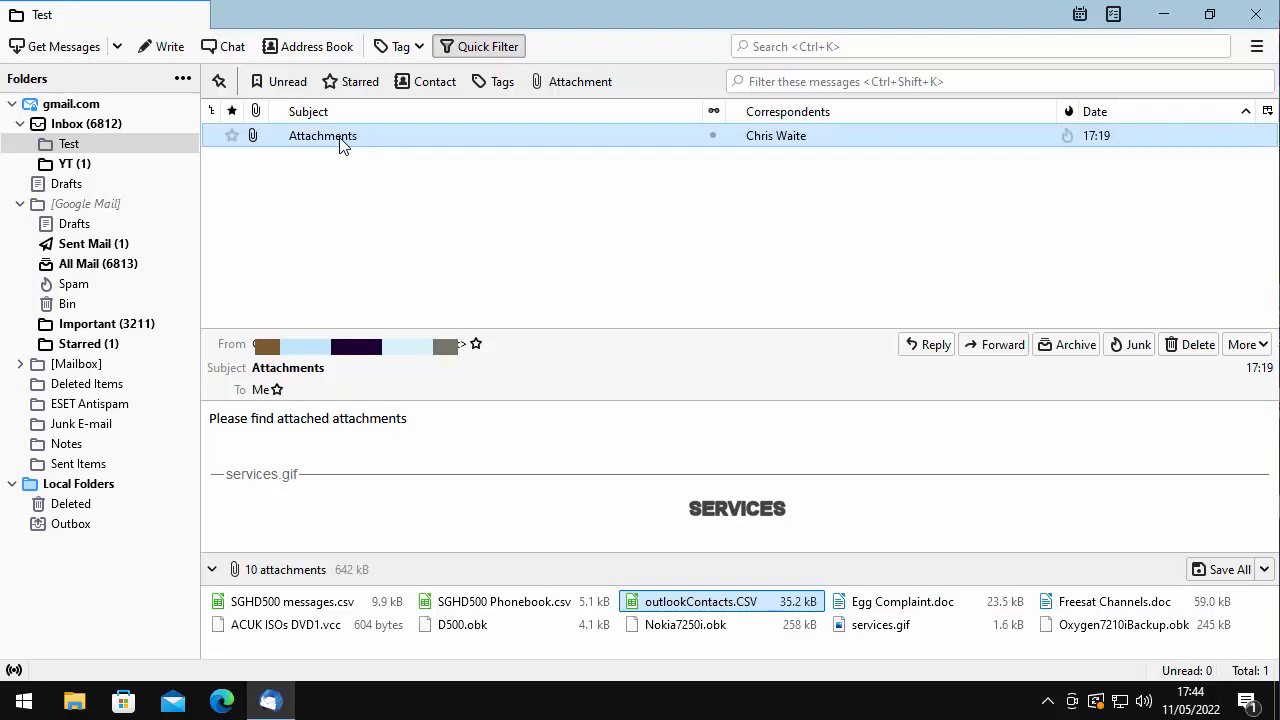
Open the Attachments message in its own tab and size its attachment list to two rows showing all 10 files
double_click(322, 136)
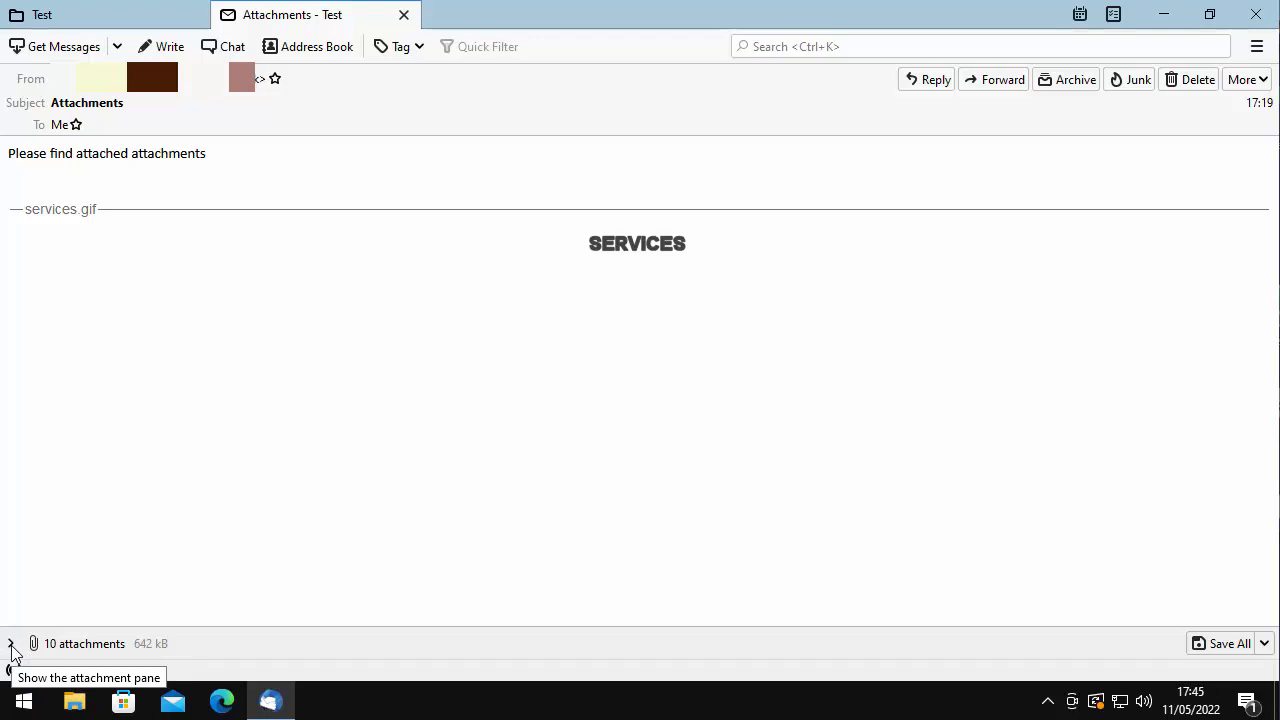
click(12, 644)
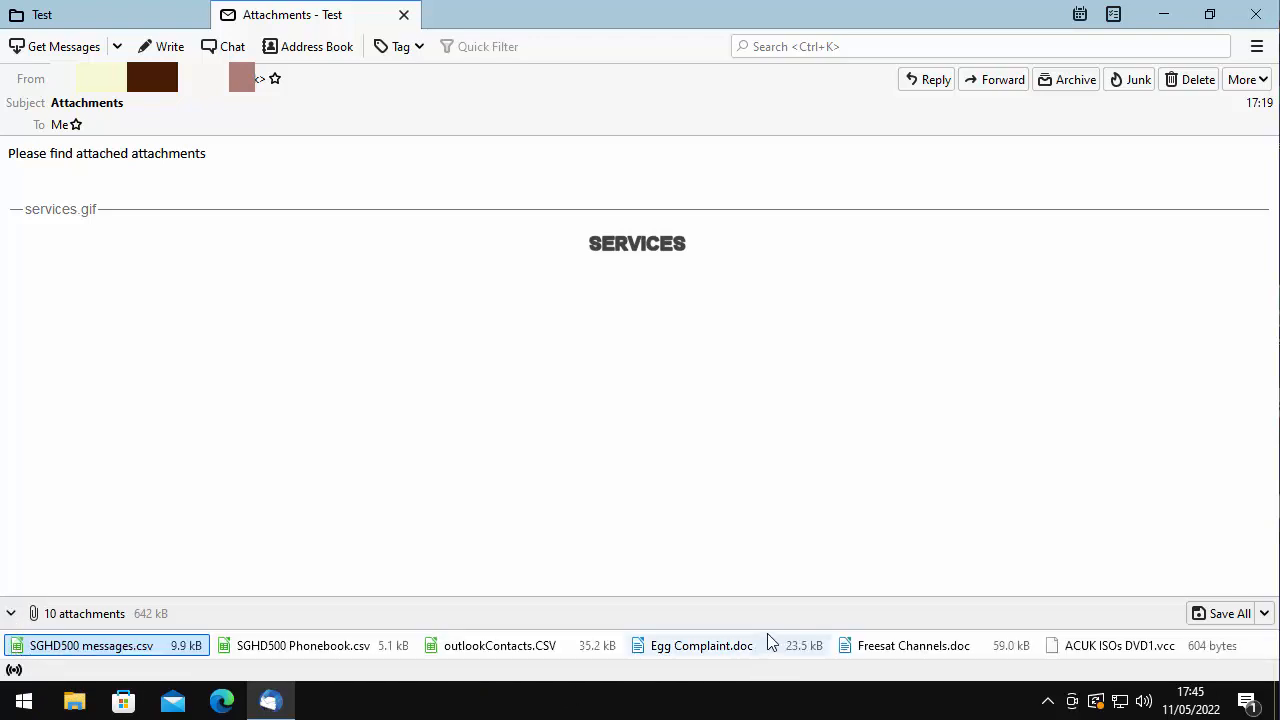
mouse_move(756, 612)
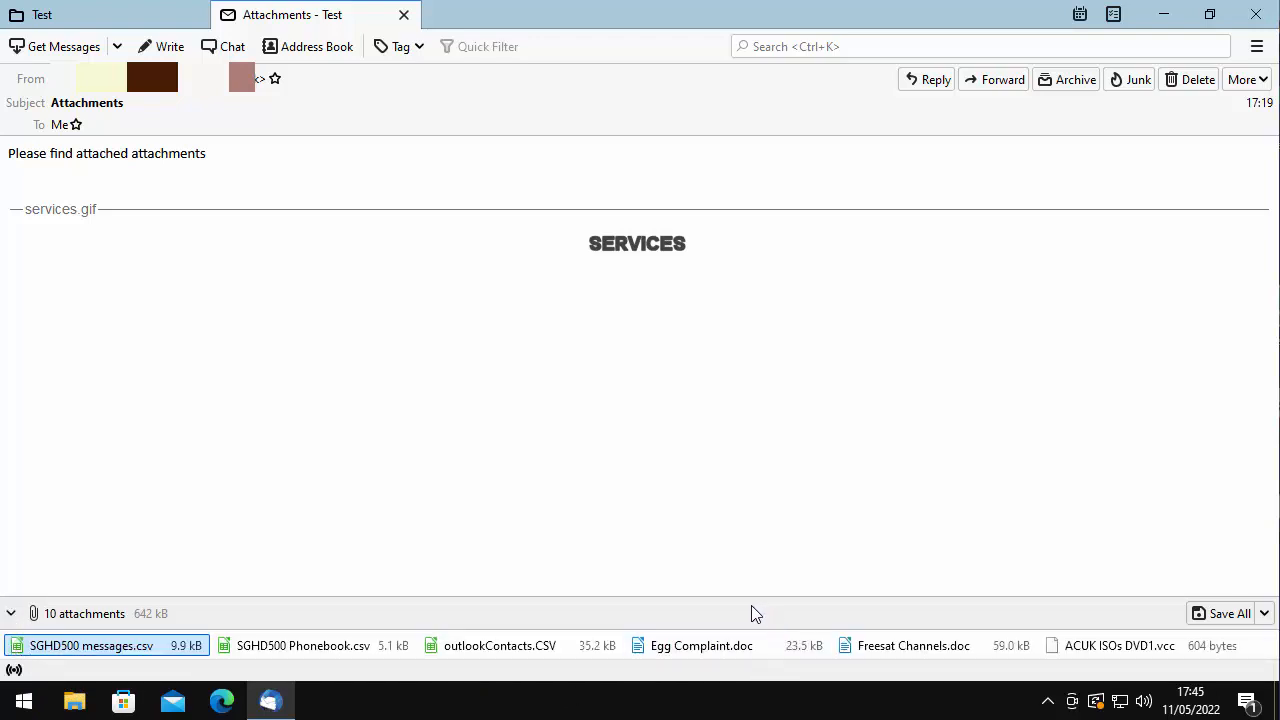
mouse_move(752, 610)
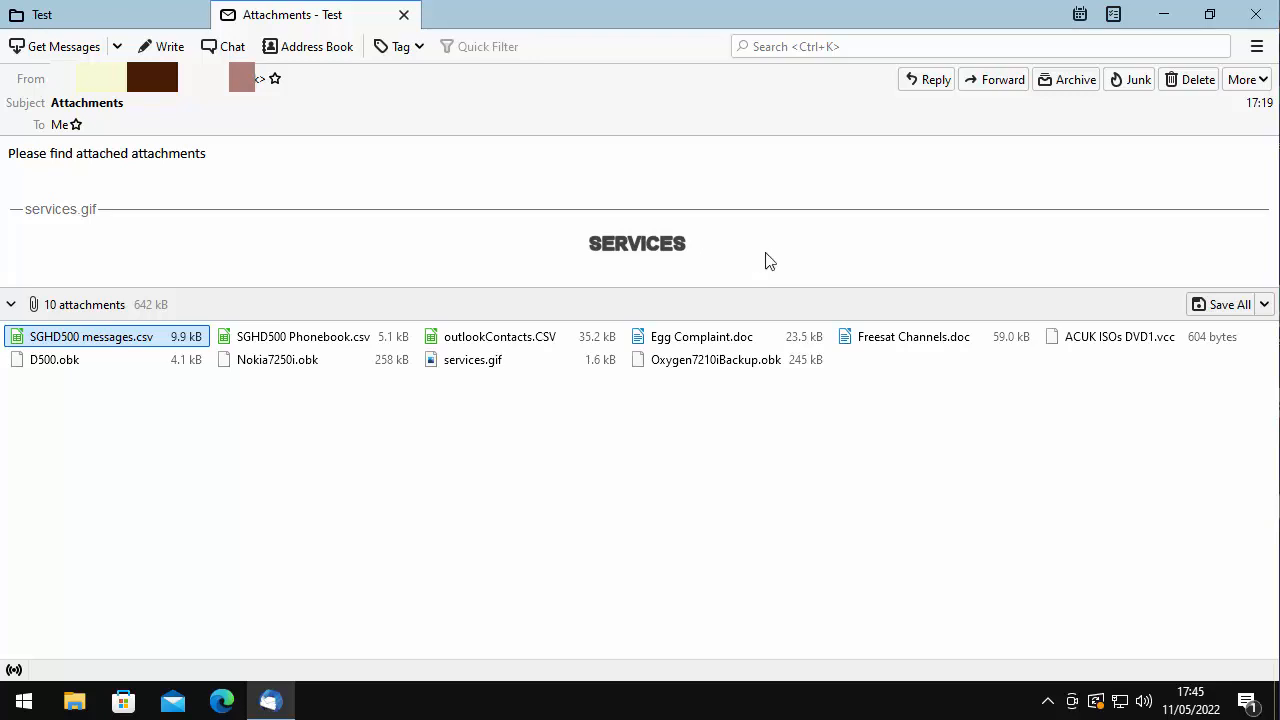
mouse_move(1184, 362)
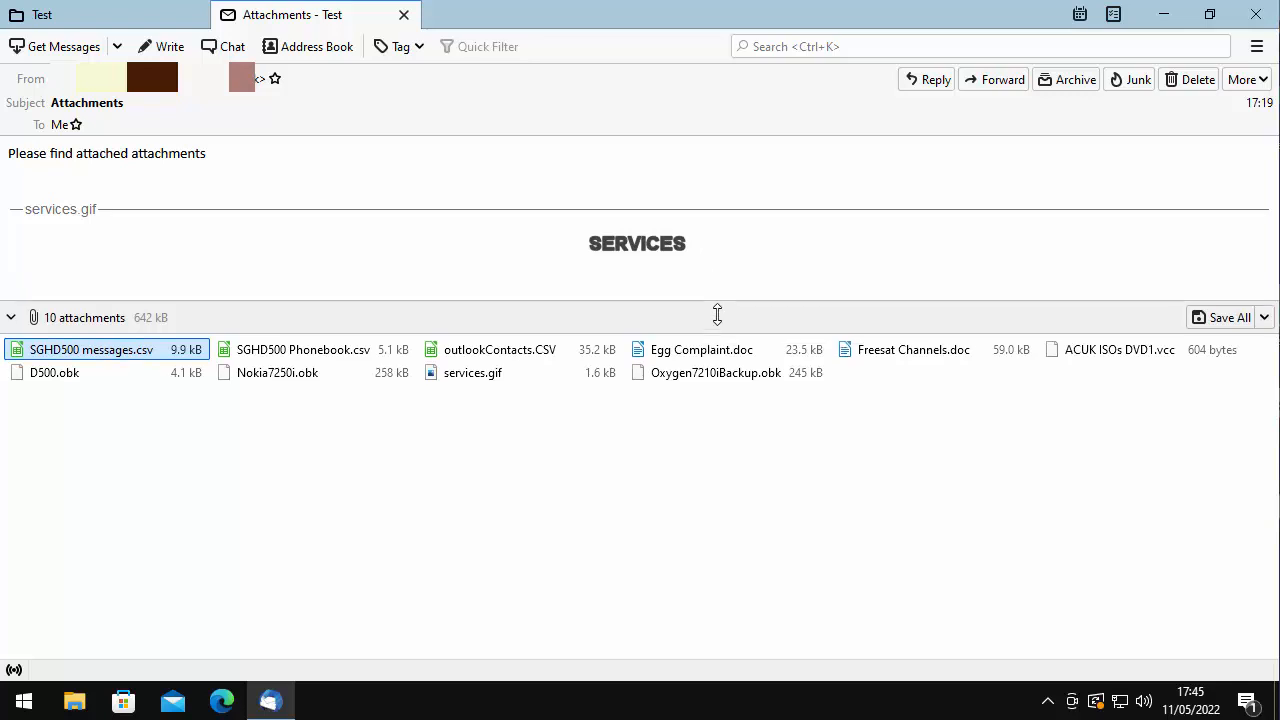
drag(716, 316, 716, 592)
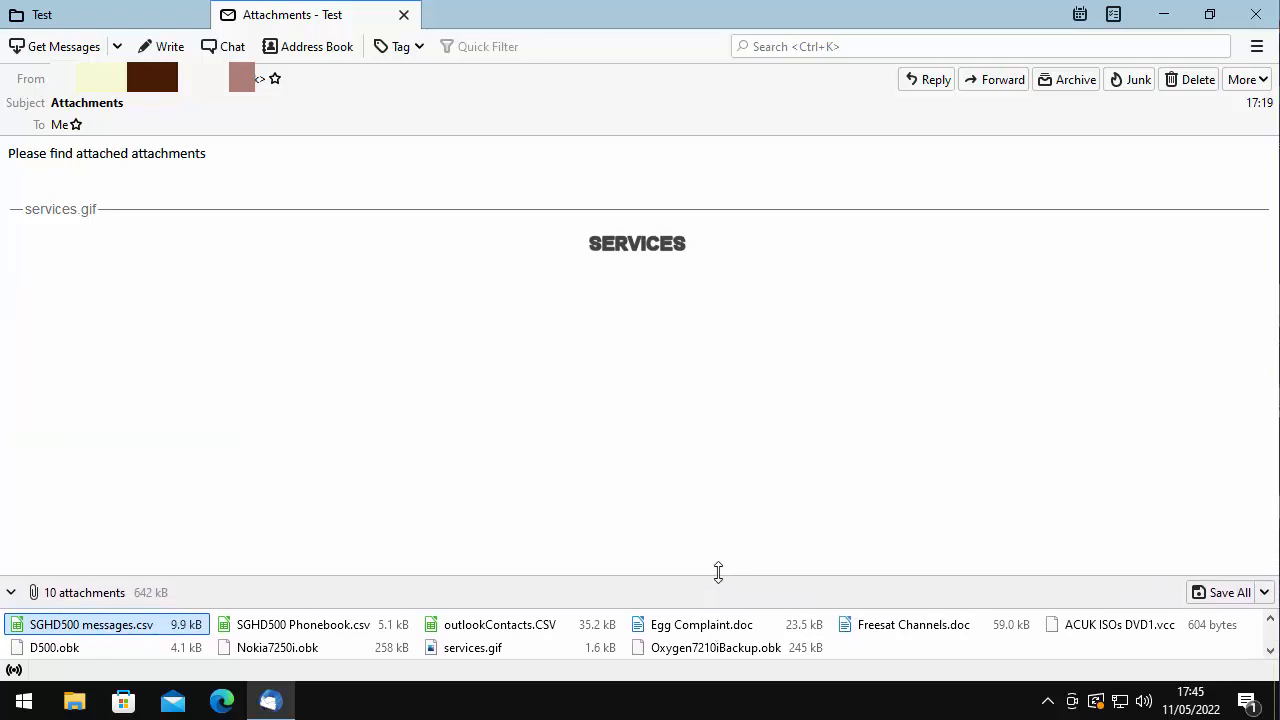